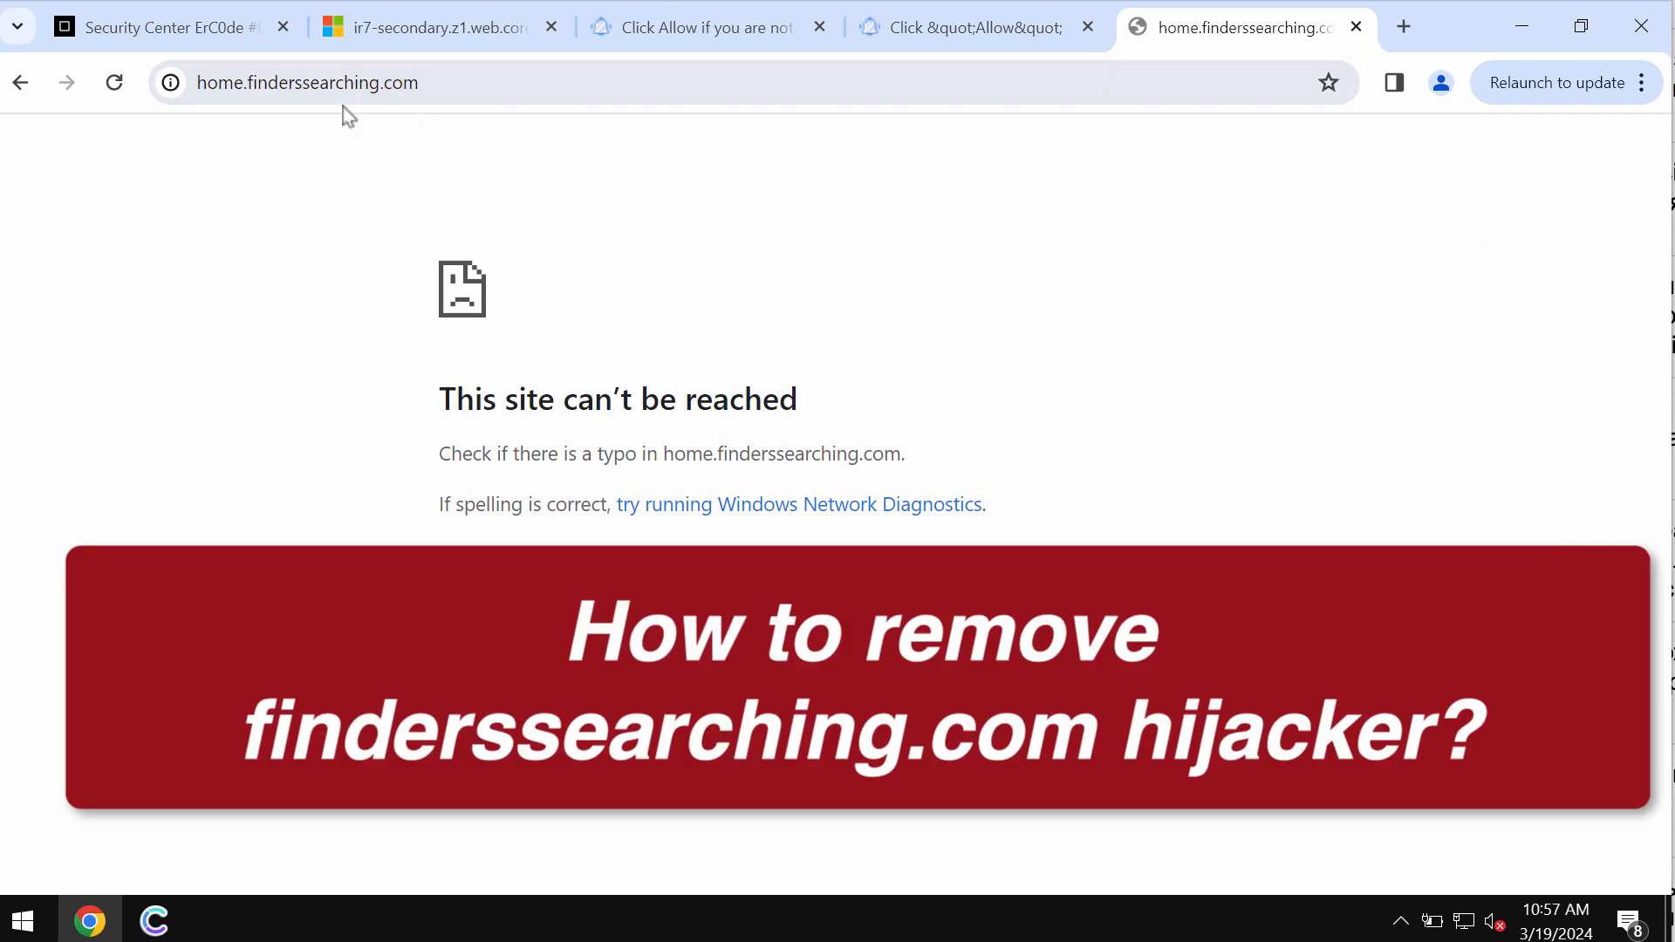
{"action": "mouse_move", "coordinate": [396, 106]}
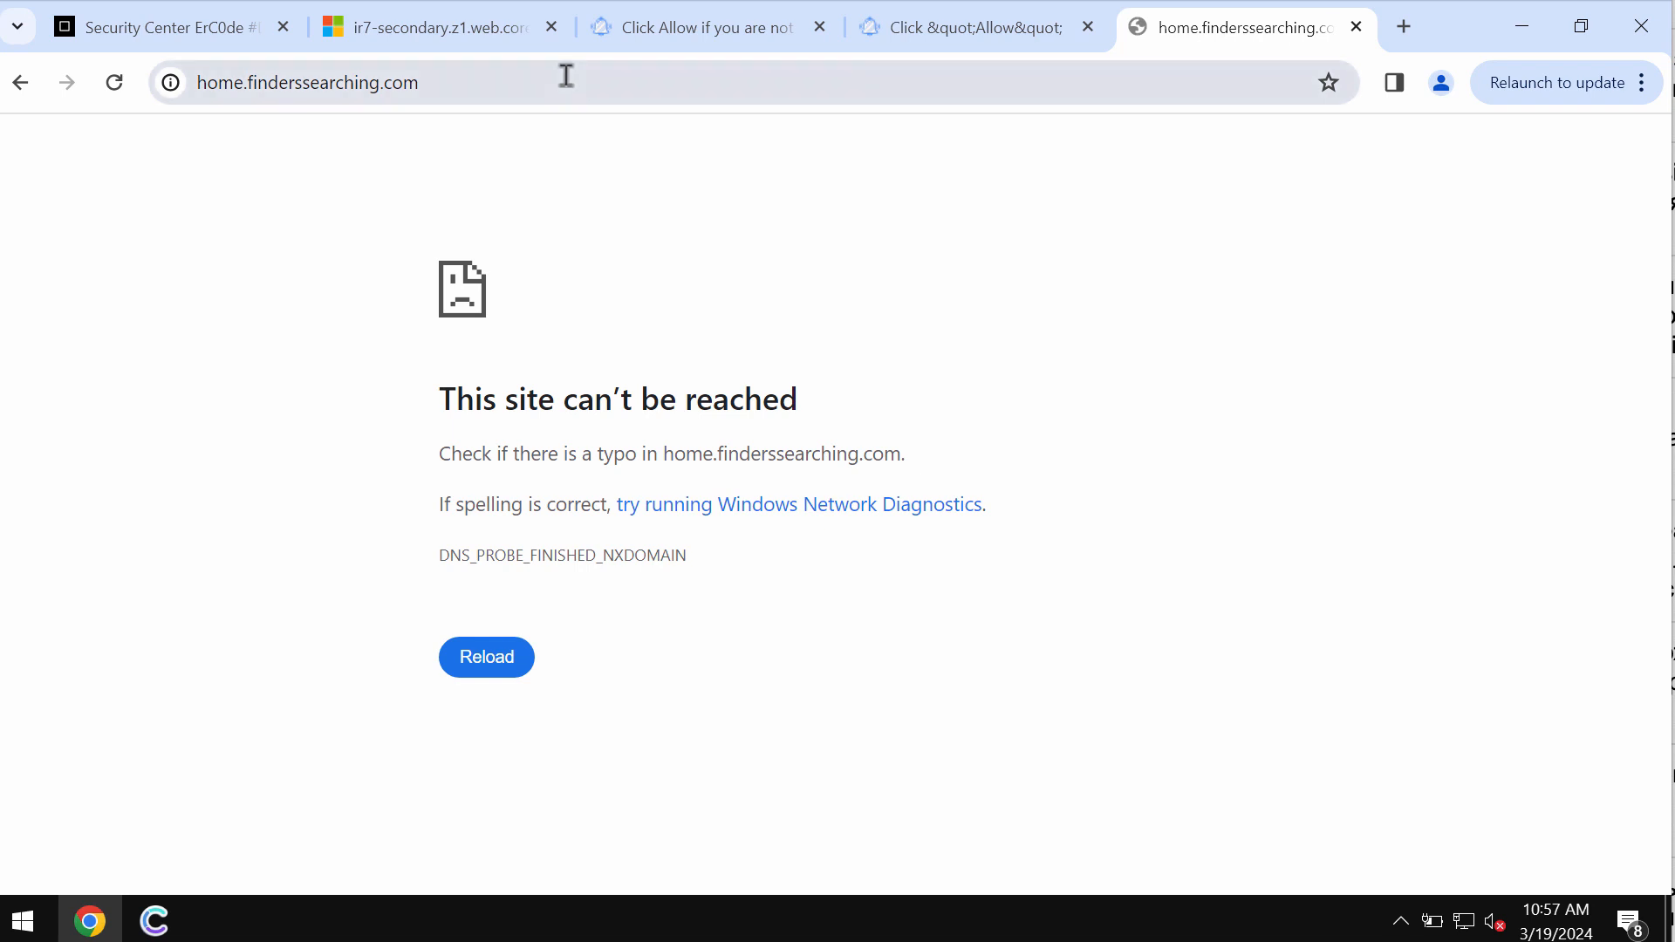
{"action": "mouse_move", "coordinate": [679, 233]}
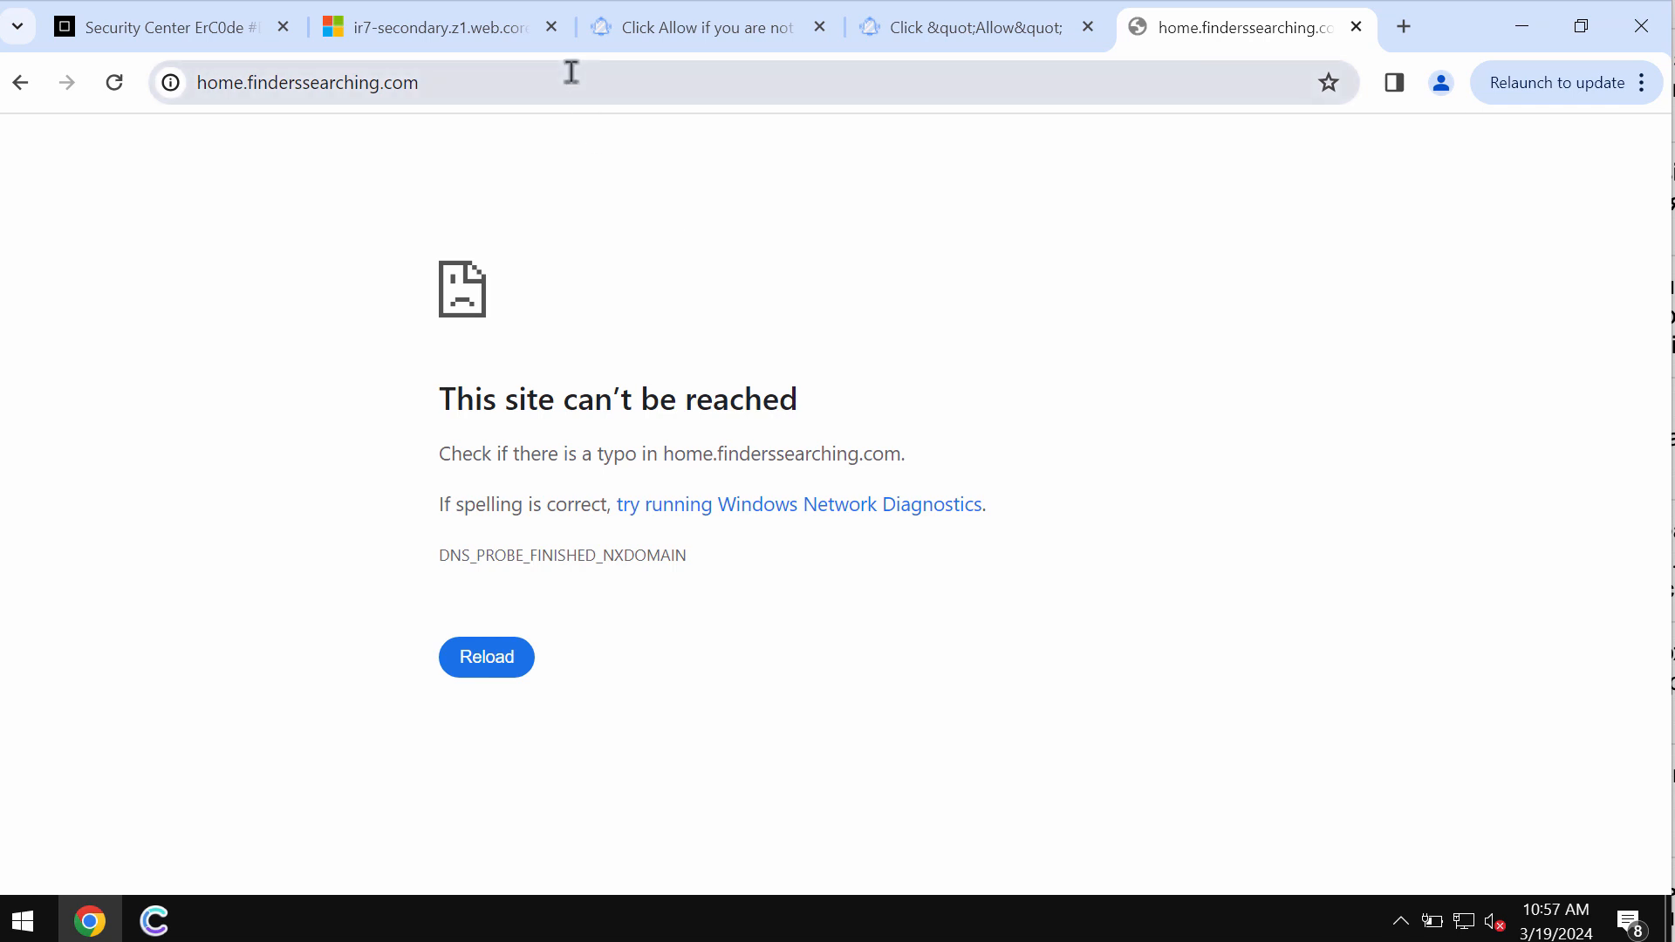
{"action": "mouse_move", "coordinate": [438, 27]}
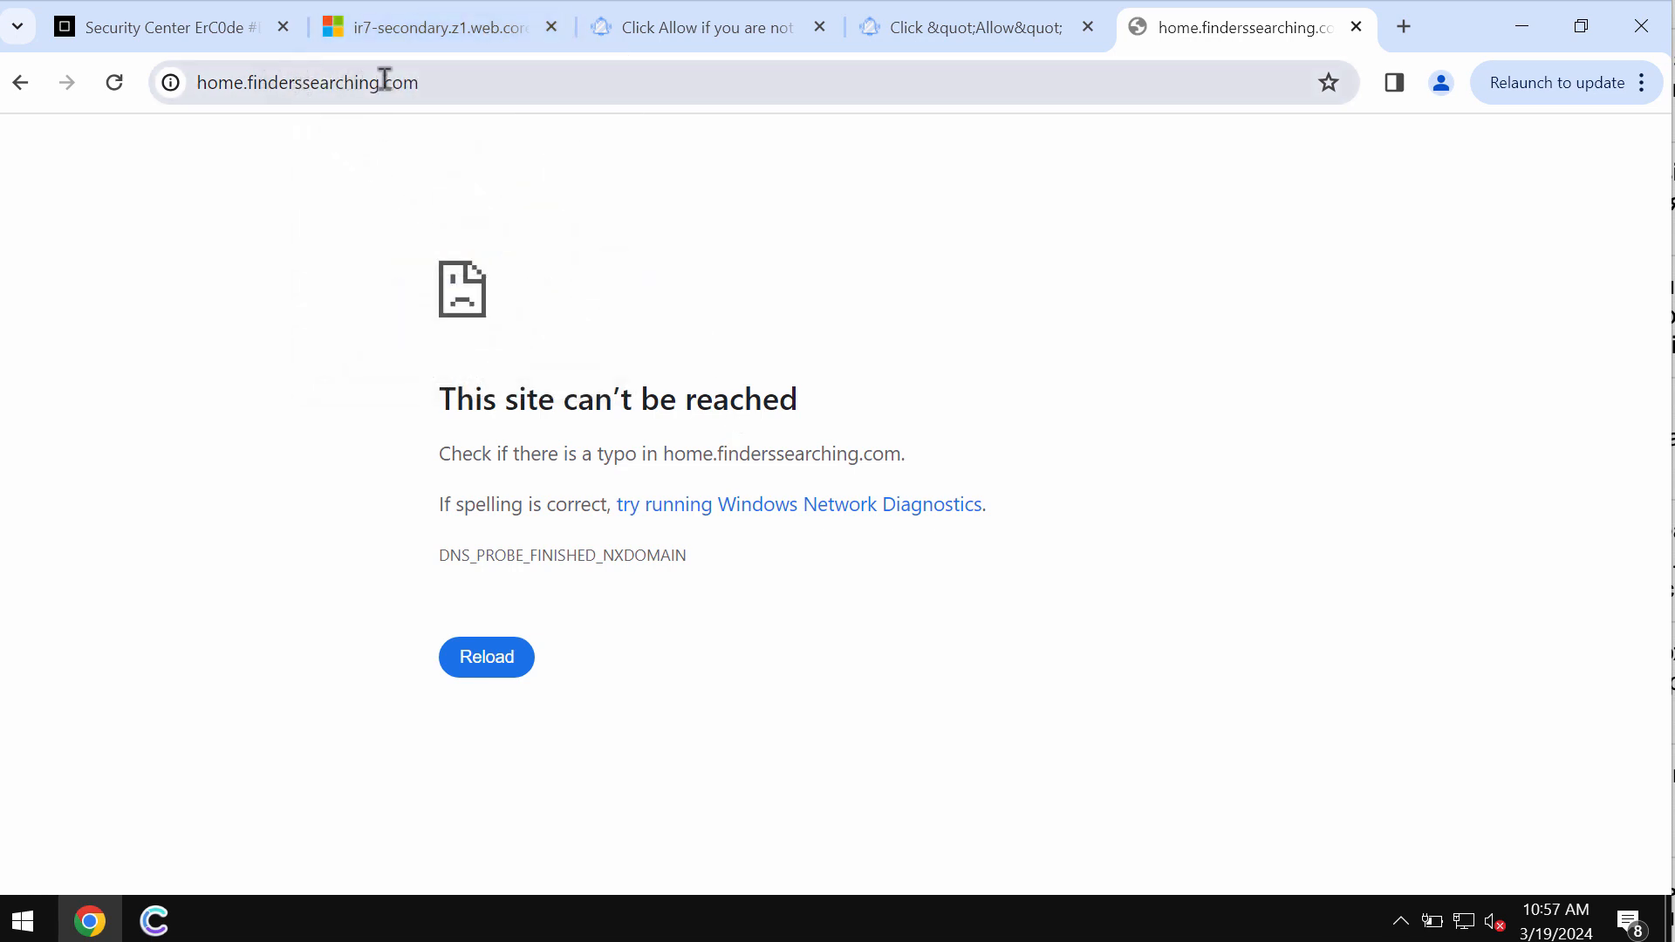
{"action": "mouse_move", "coordinate": [439, 84]}
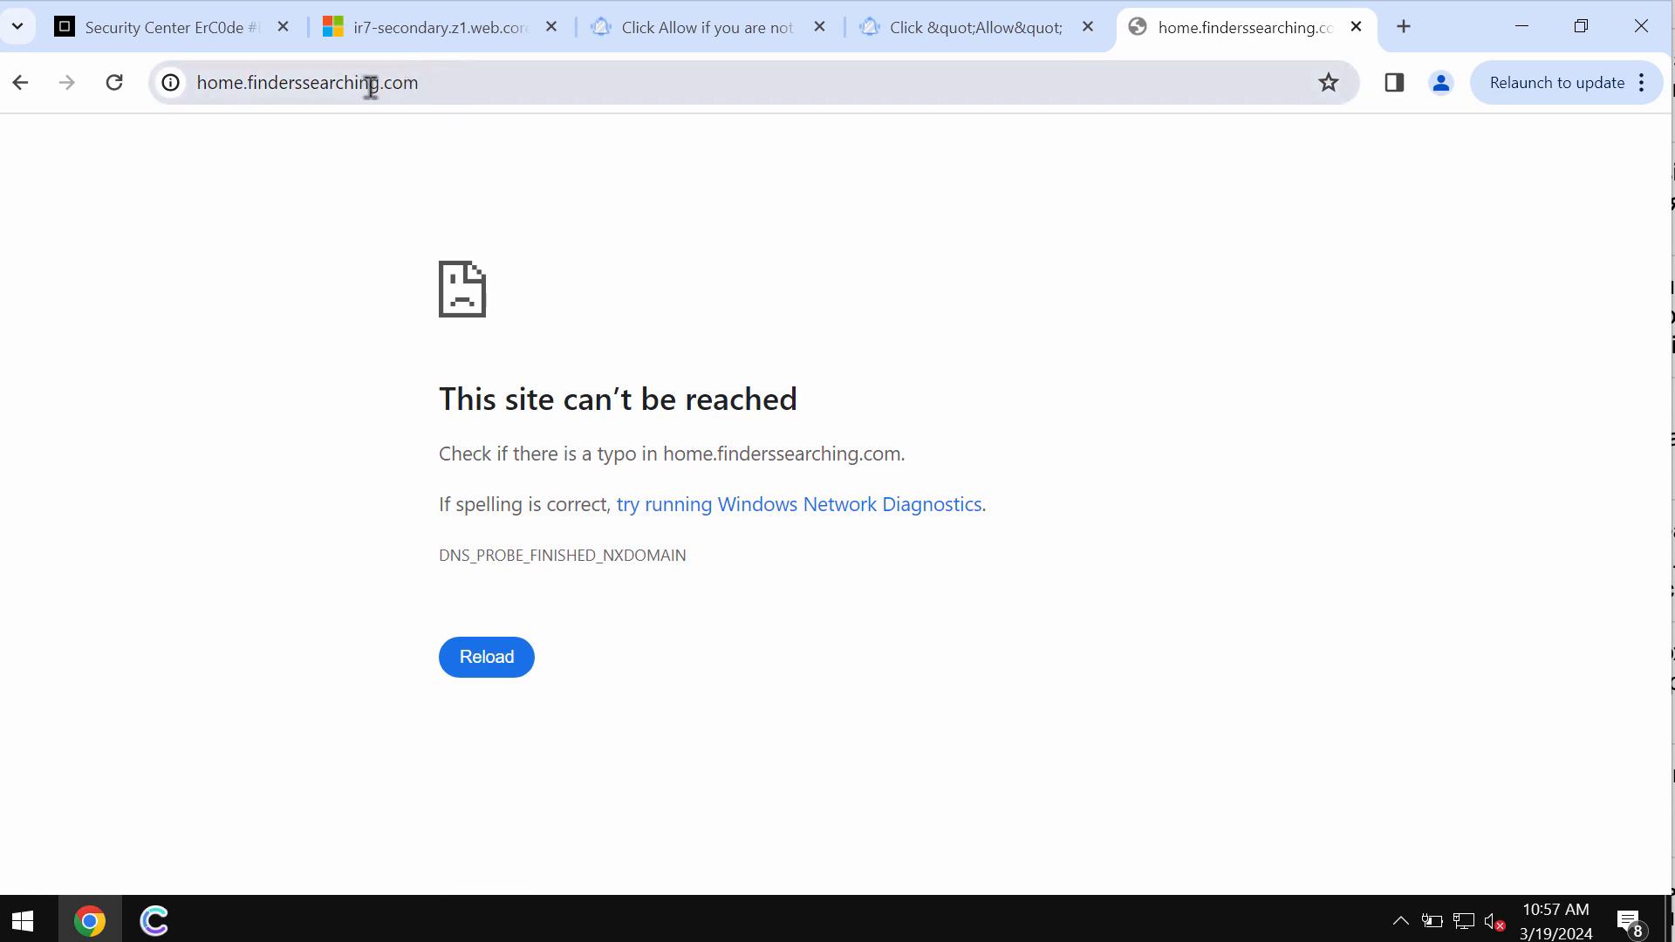
{"action": "mouse_move", "coordinate": [451, 82]}
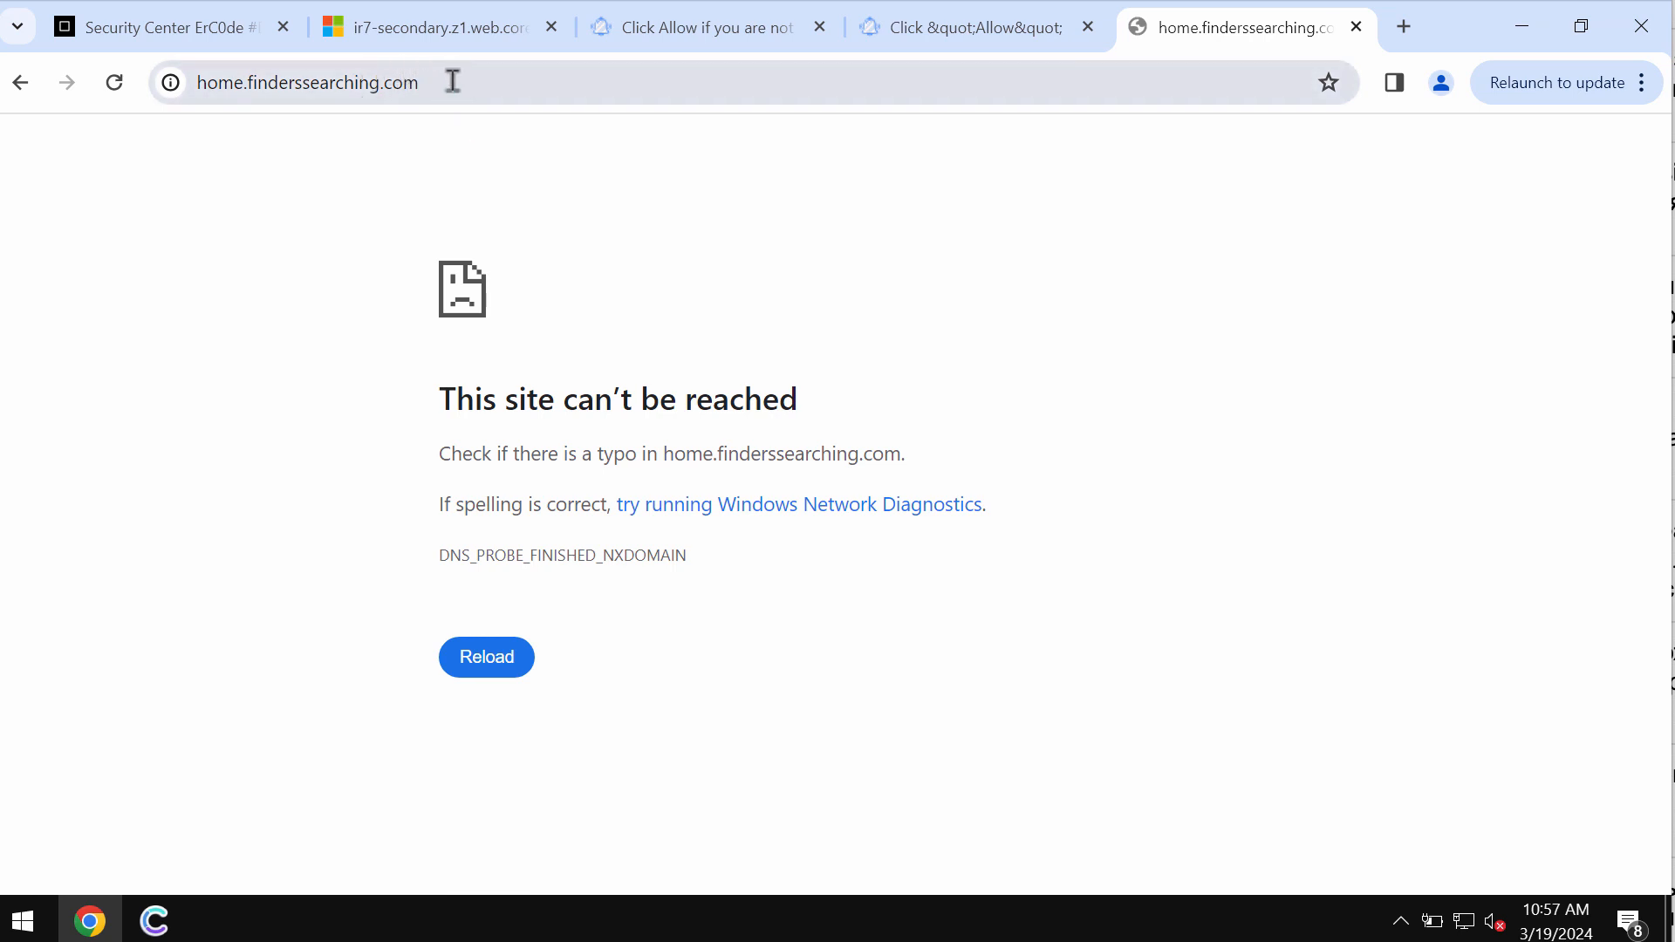
{"action": "mouse_move", "coordinate": [1617, 127]}
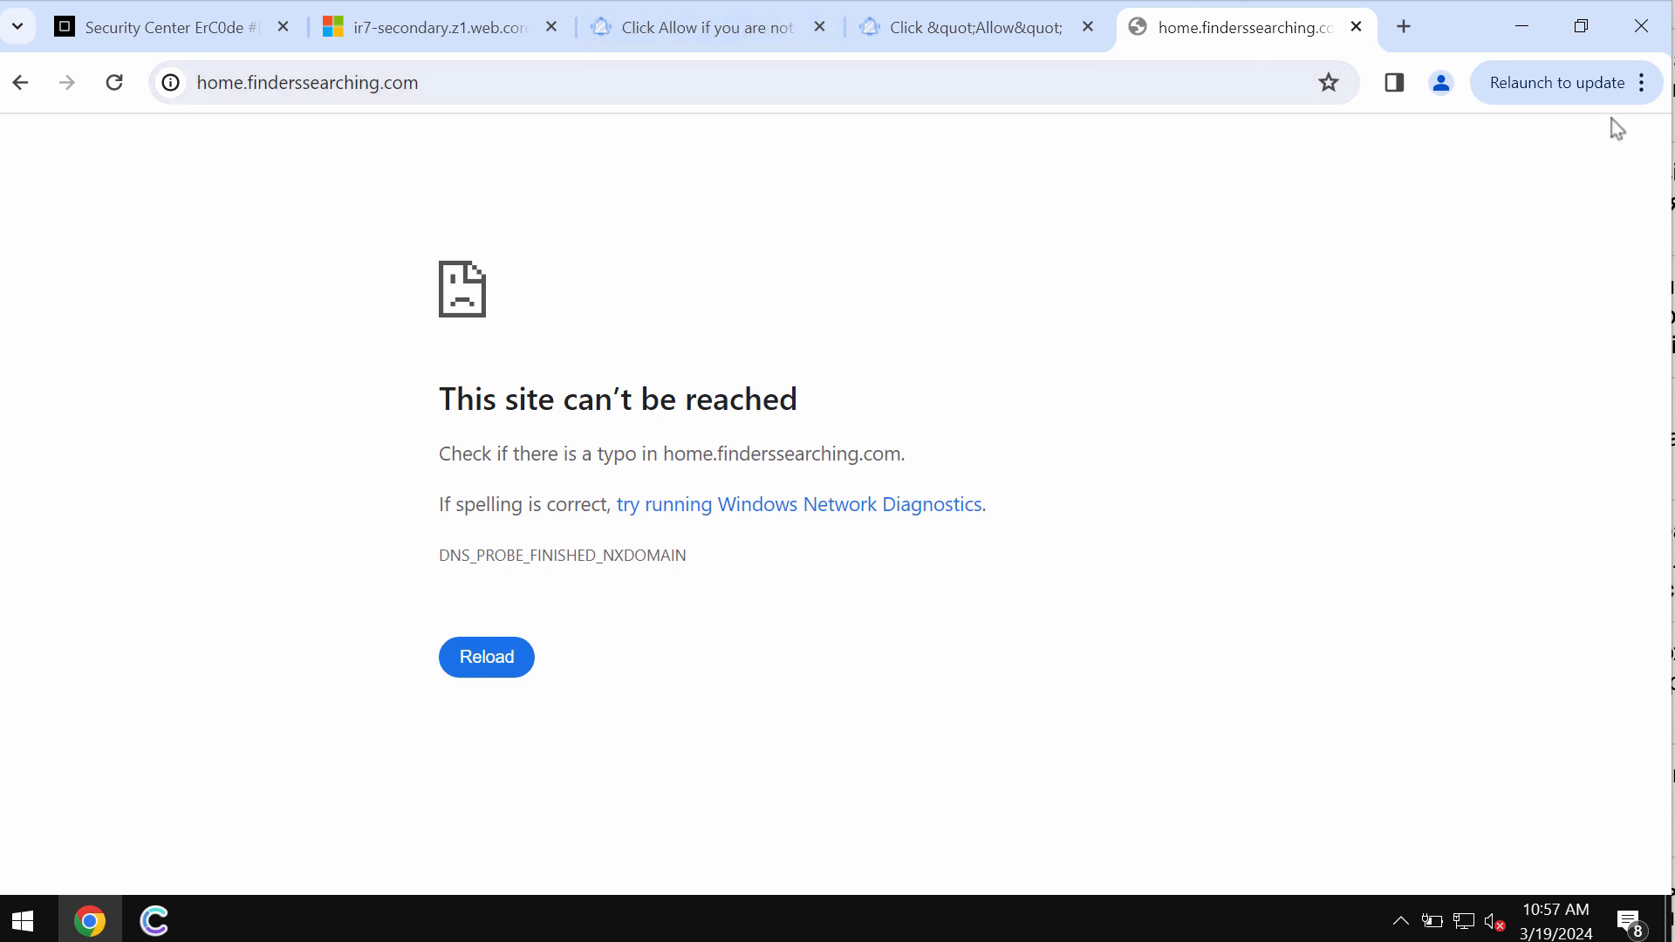
Open Manage Extensions, close the finderssearching.com tab, and remove the Apps extension.
{"action": "left_click", "coordinate": [1644, 82]}
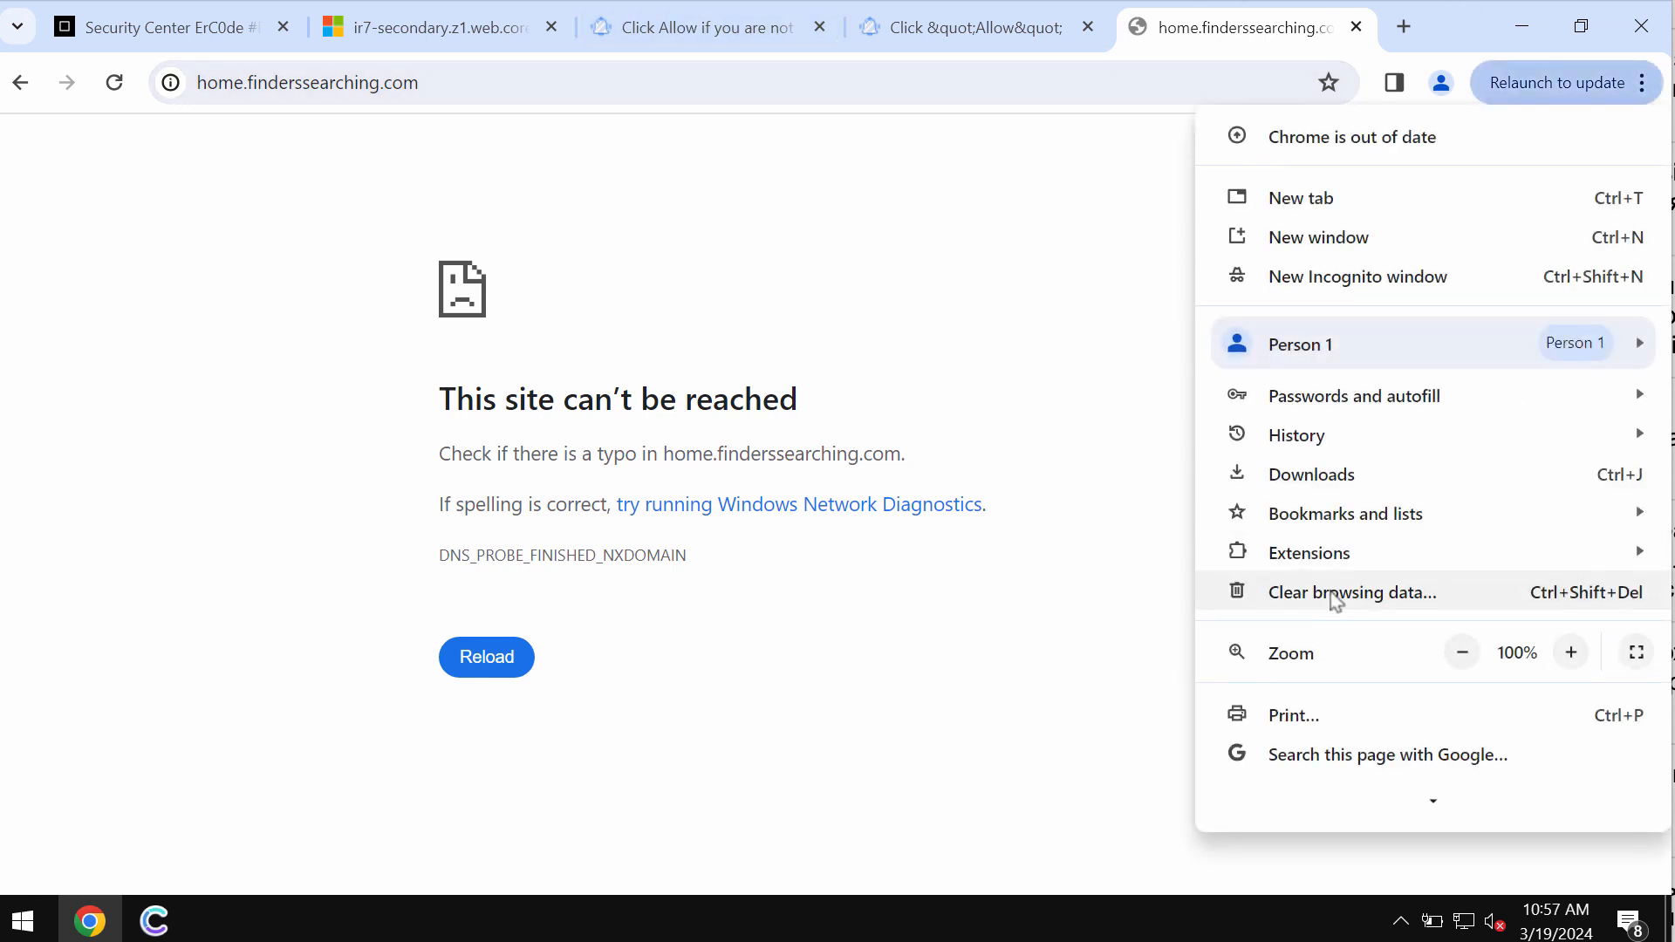
{"action": "left_click", "coordinate": [1310, 552]}
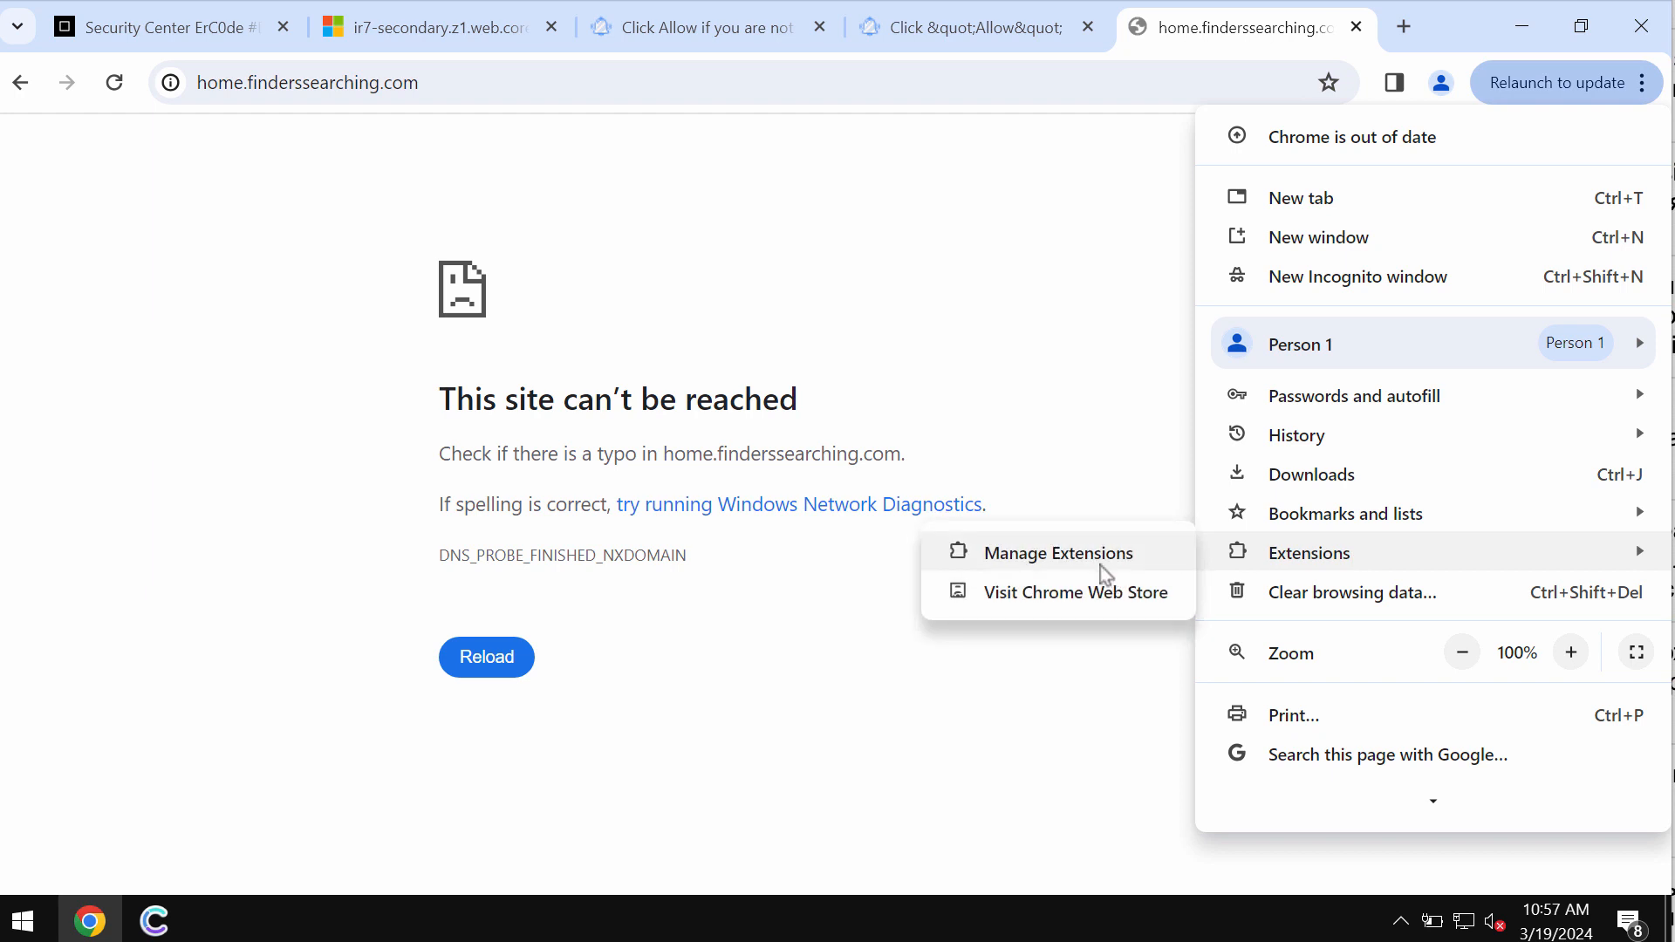
{"action": "left_click", "coordinate": [1058, 552]}
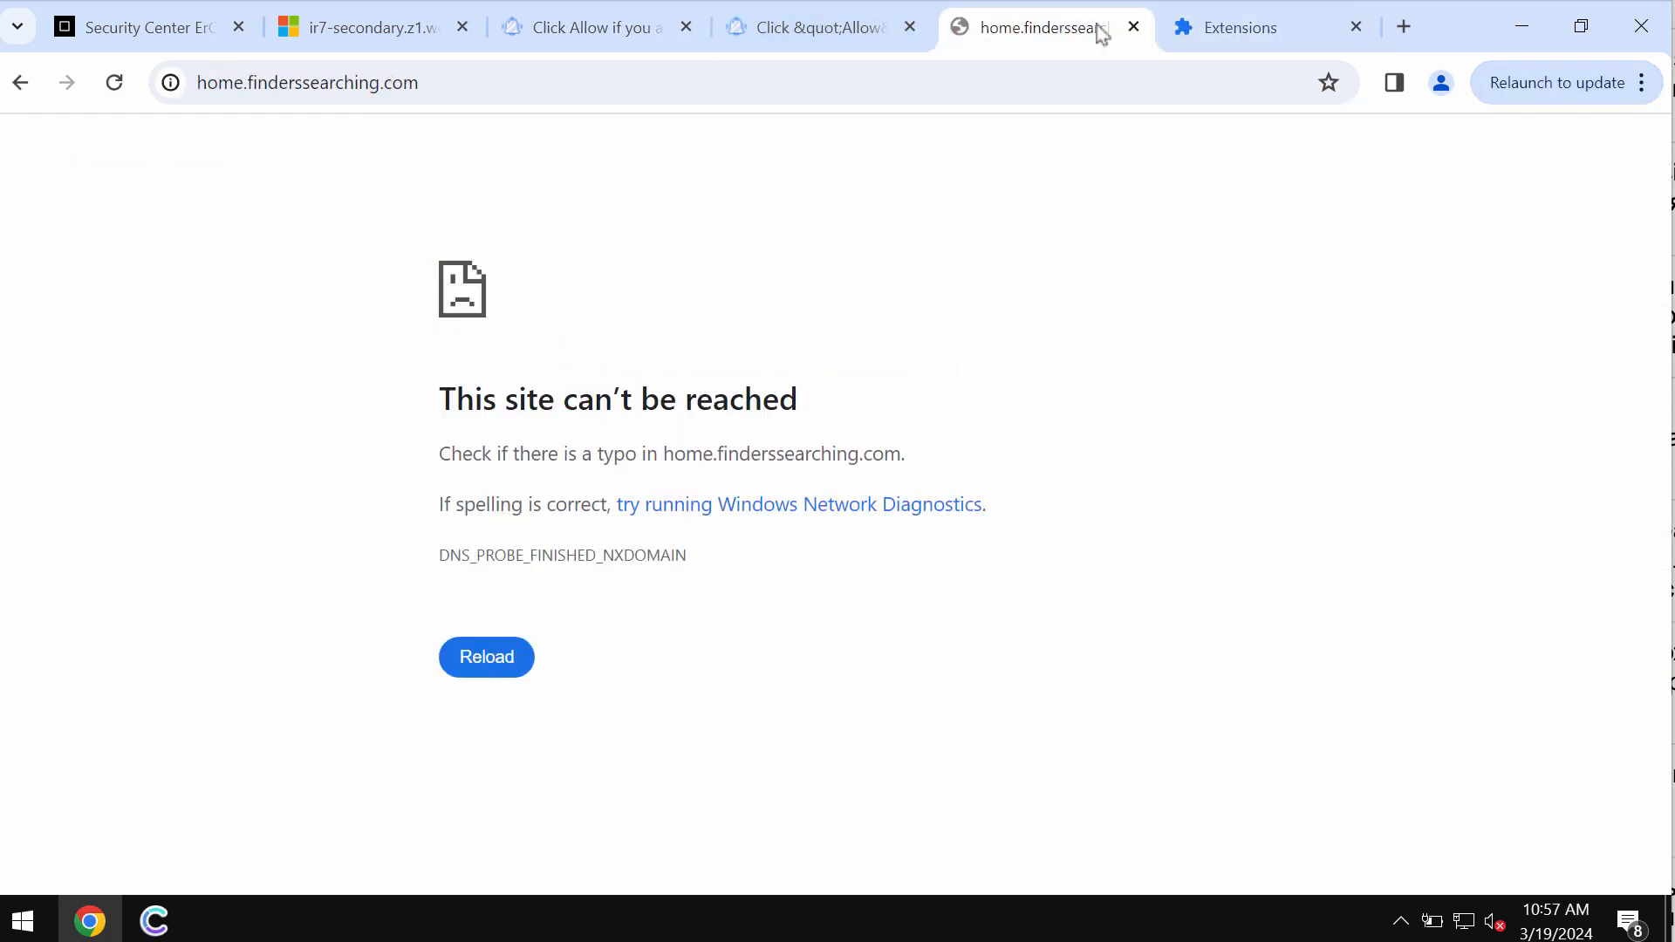
{"action": "left_click", "coordinate": [1266, 28]}
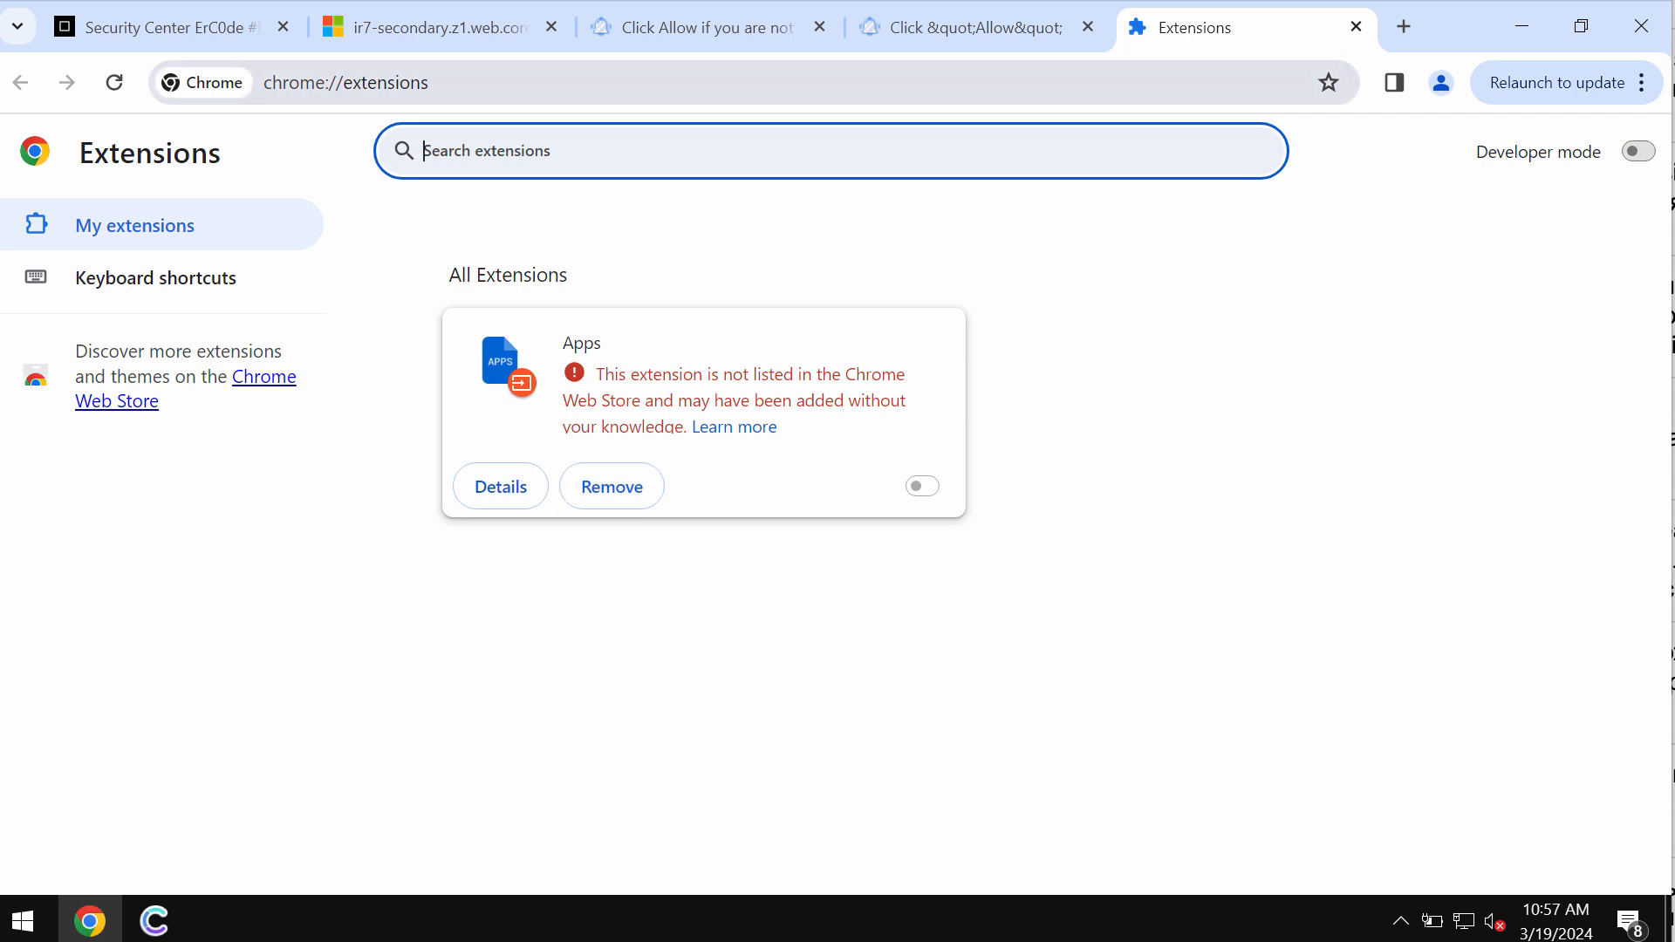
{"action": "left_click", "coordinate": [611, 486]}
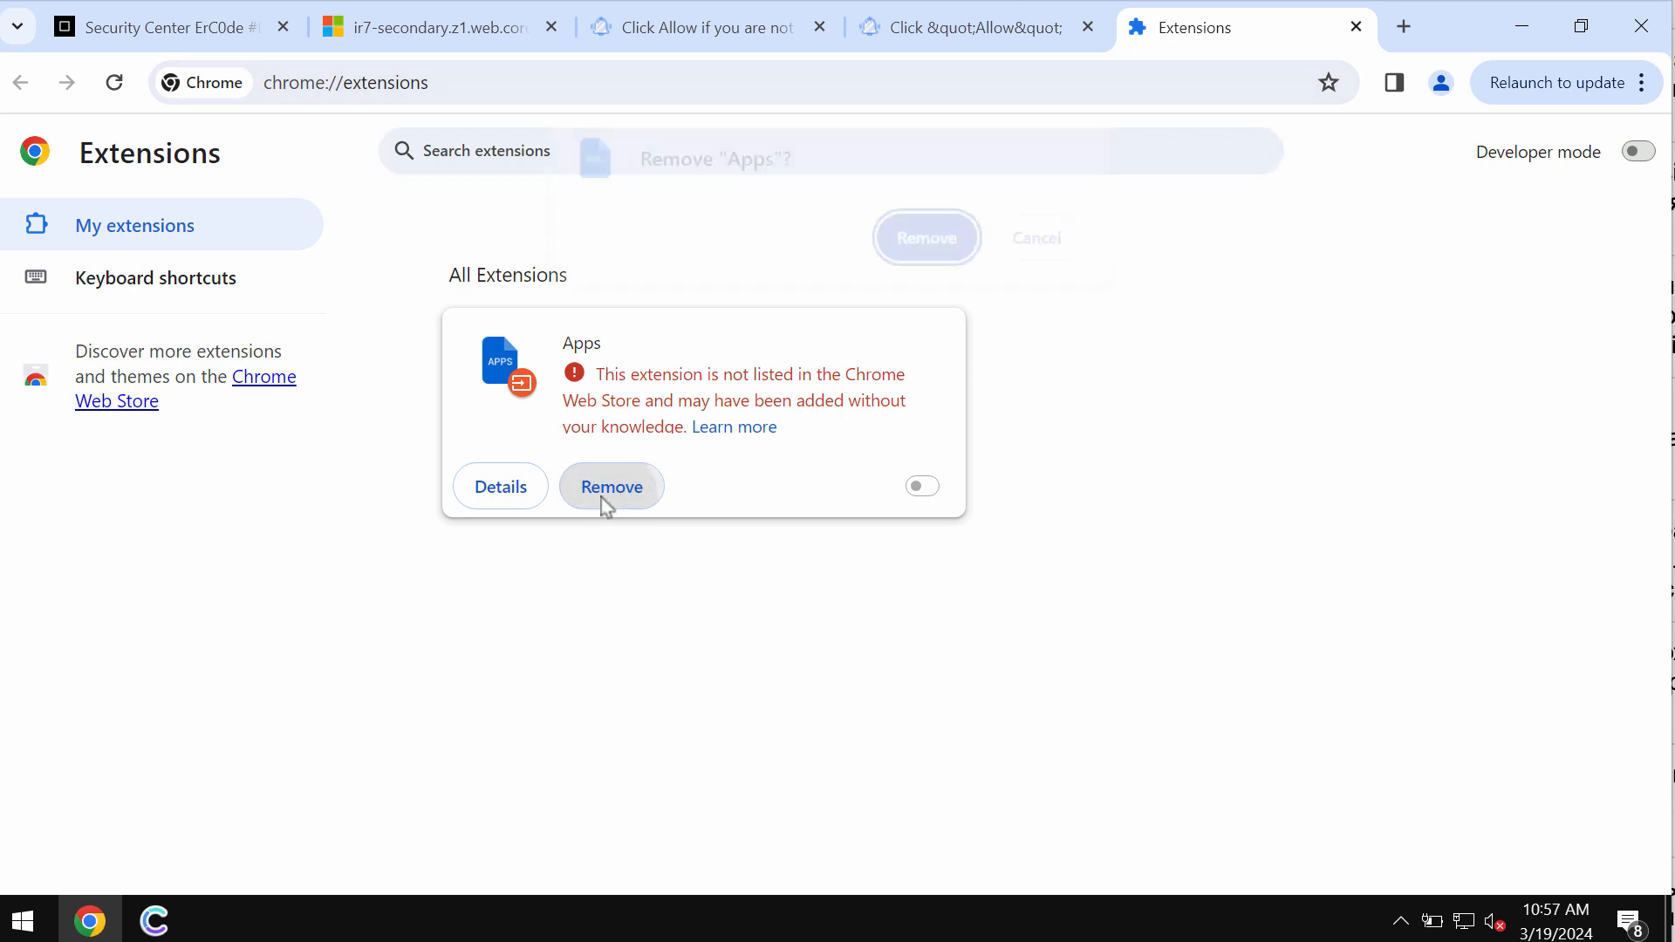
{"action": "left_click", "coordinate": [925, 238]}
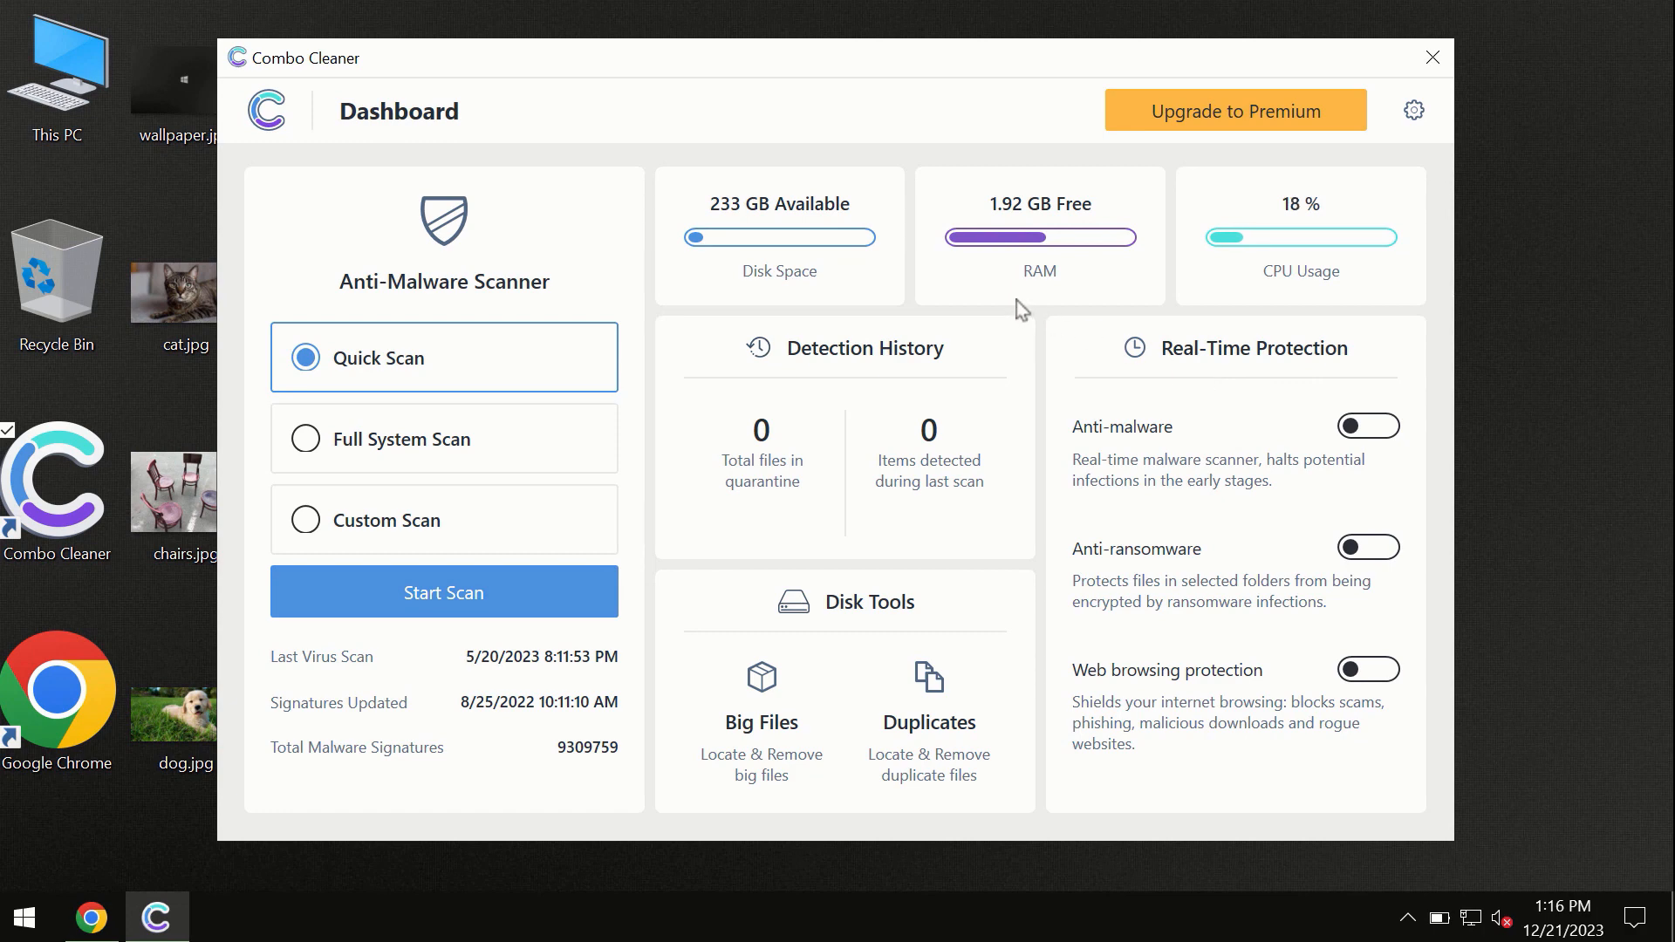
{"action": "mouse_move", "coordinate": [663, 118]}
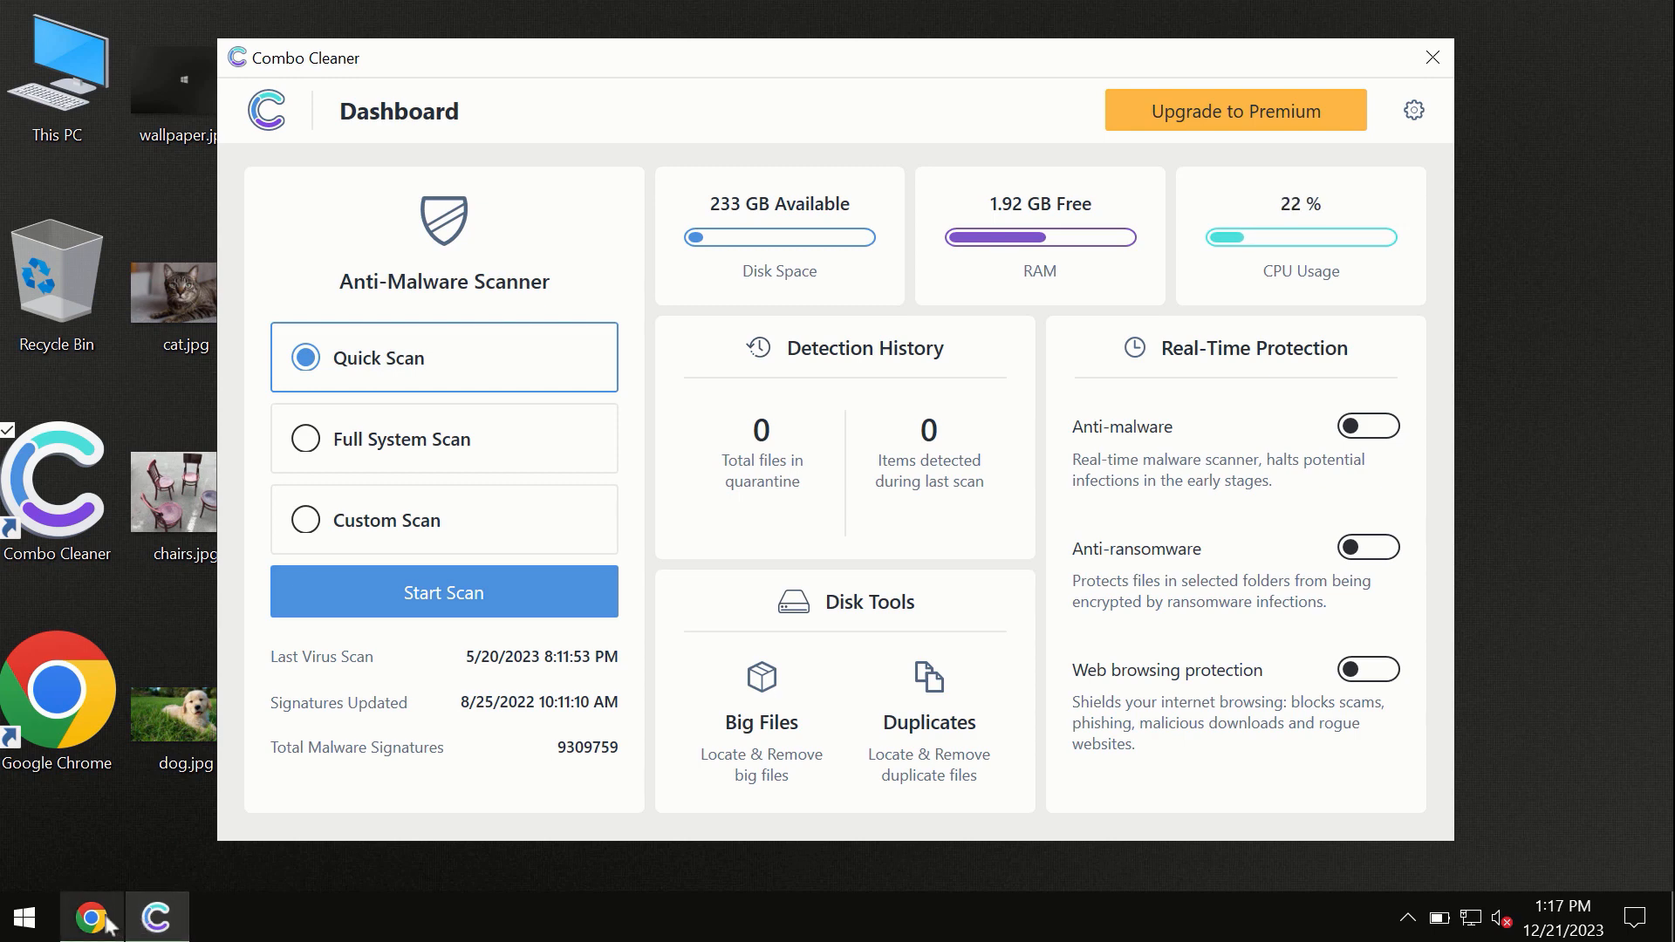
{"action": "mouse_move", "coordinate": [91, 917]}
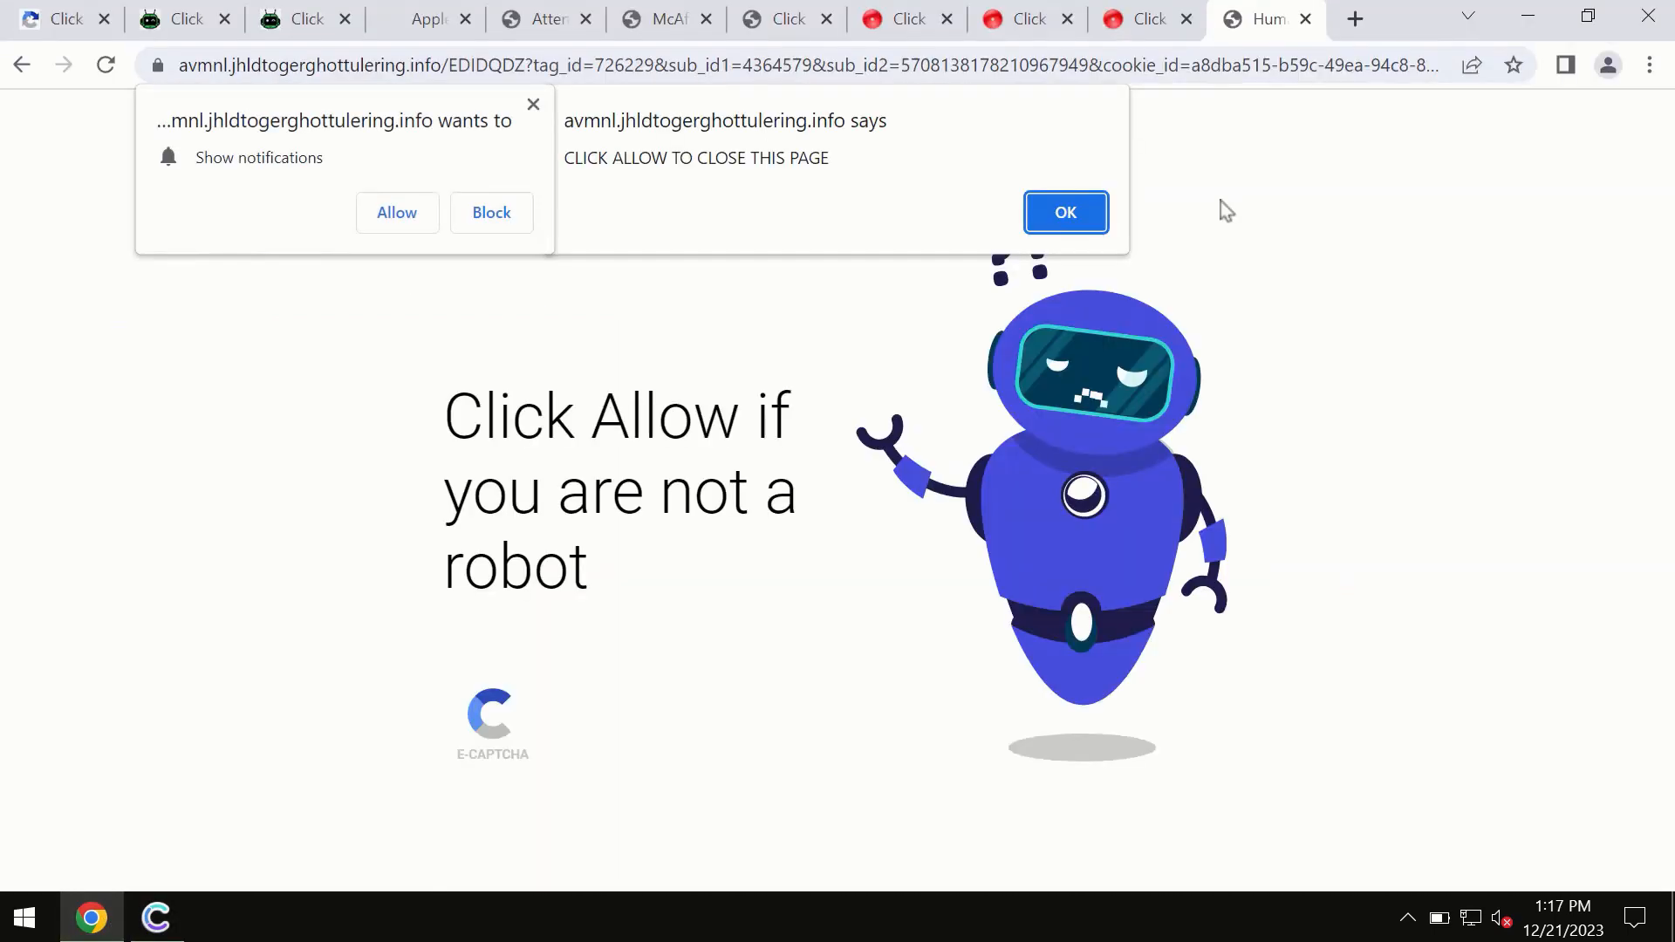
Load combocleaner.com in a new tab and try the site's OS selector buttons.
{"action": "left_click", "coordinate": [1065, 211]}
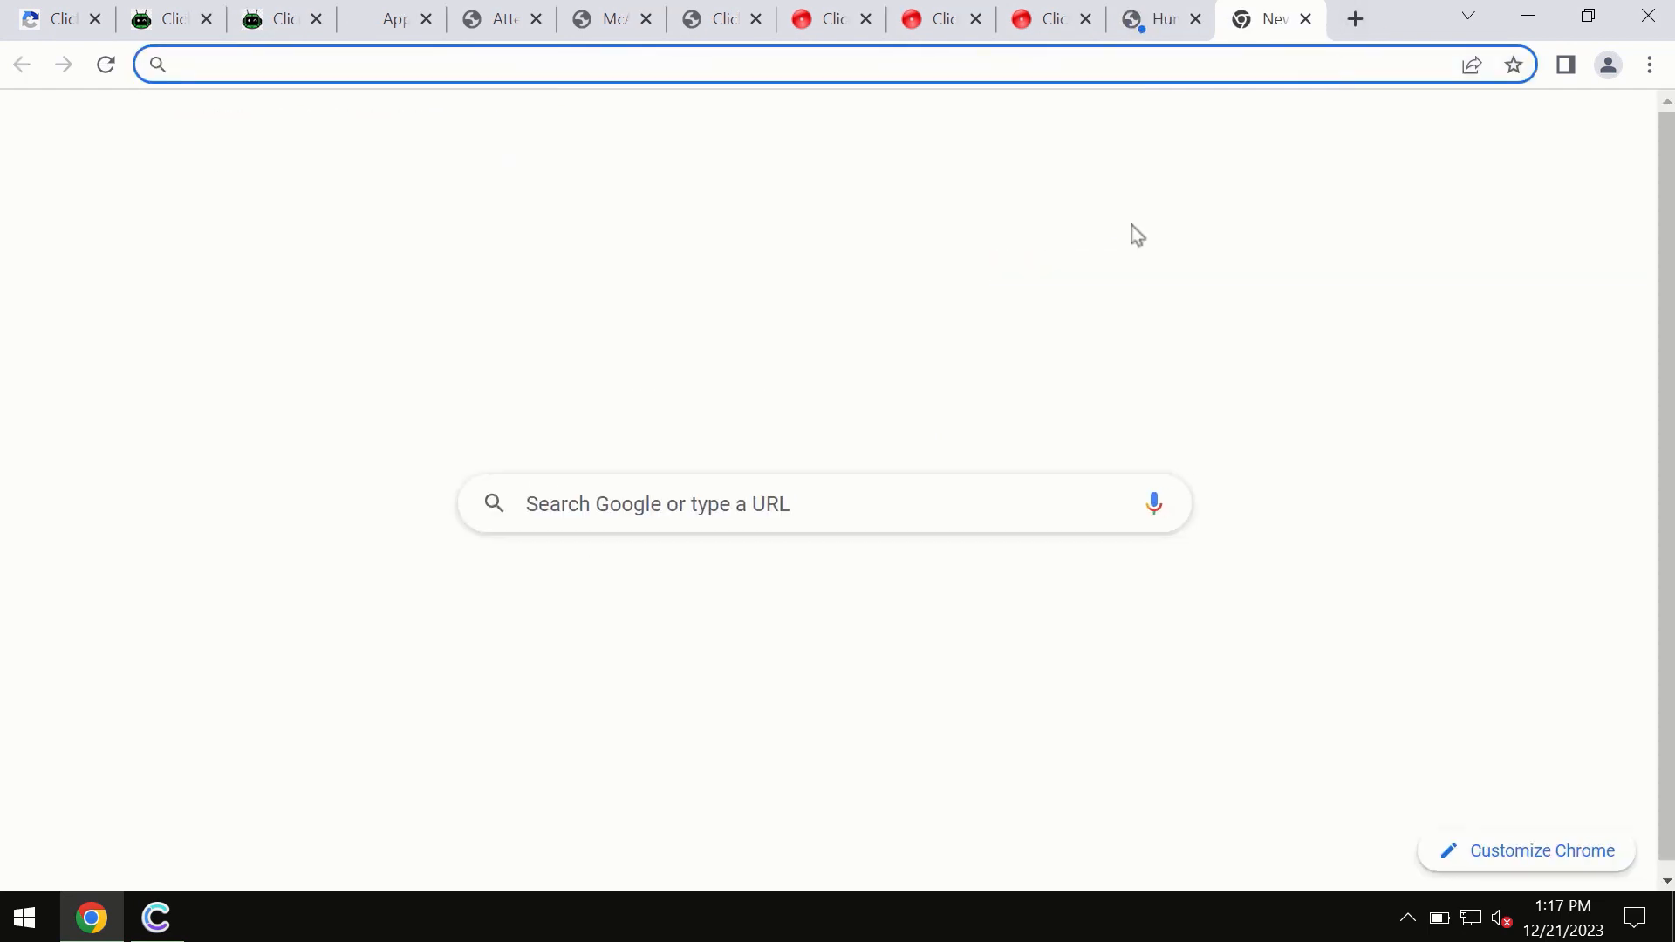
{"action": "type", "text": "combocleaner.com"}
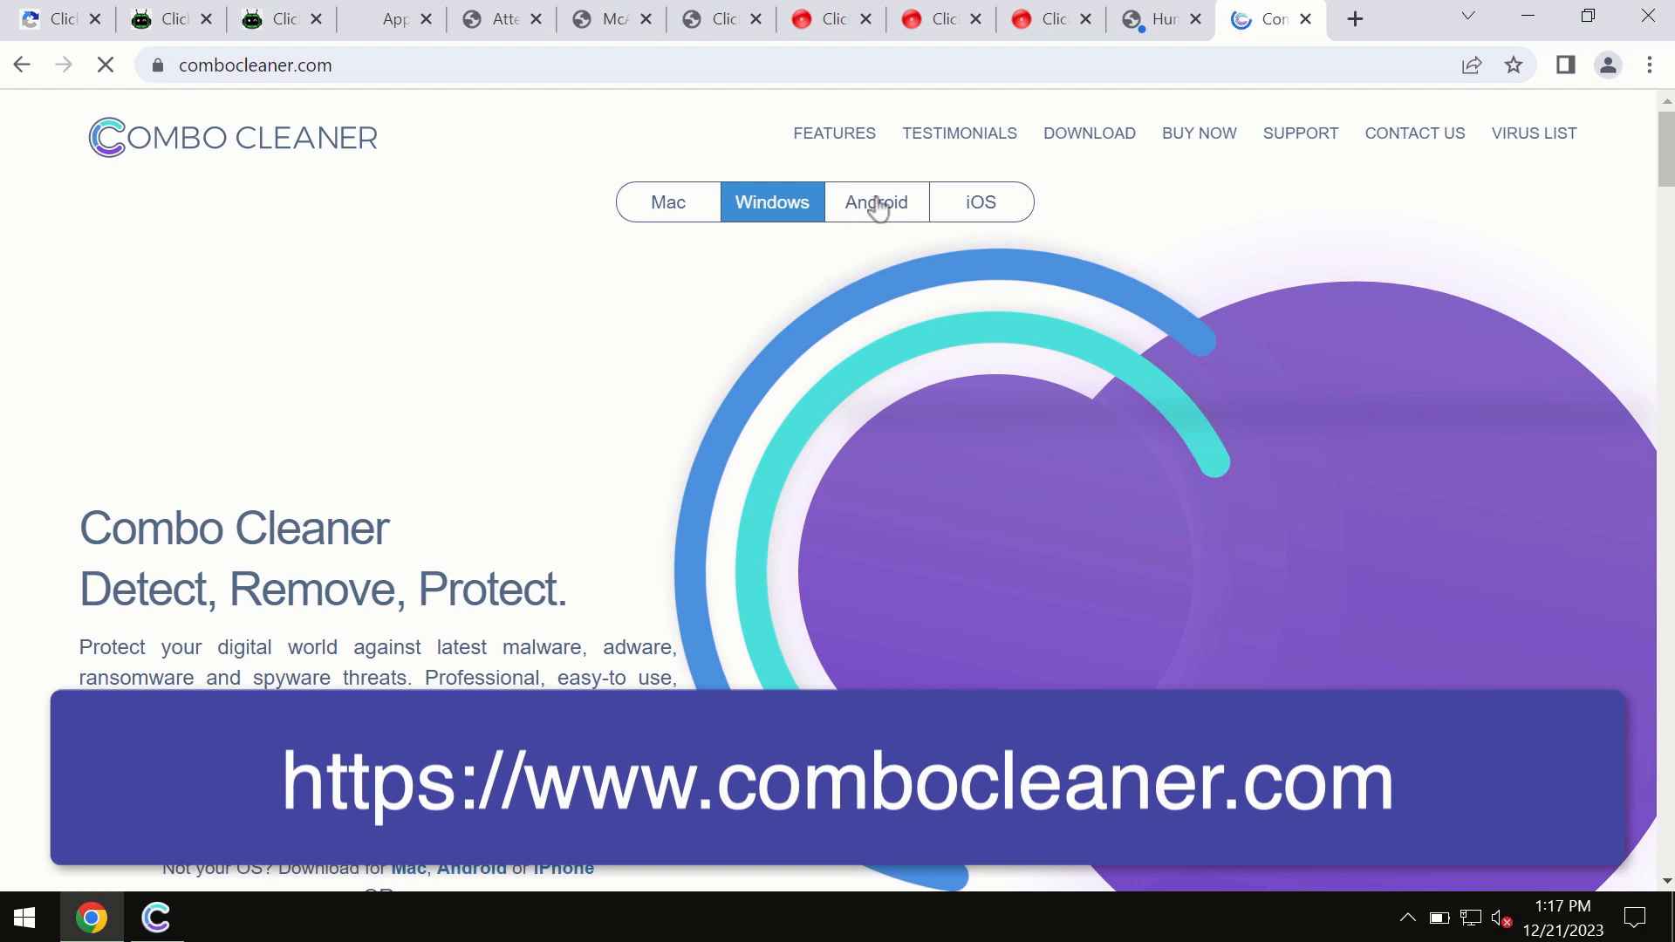
{"action": "mouse_move", "coordinate": [865, 198]}
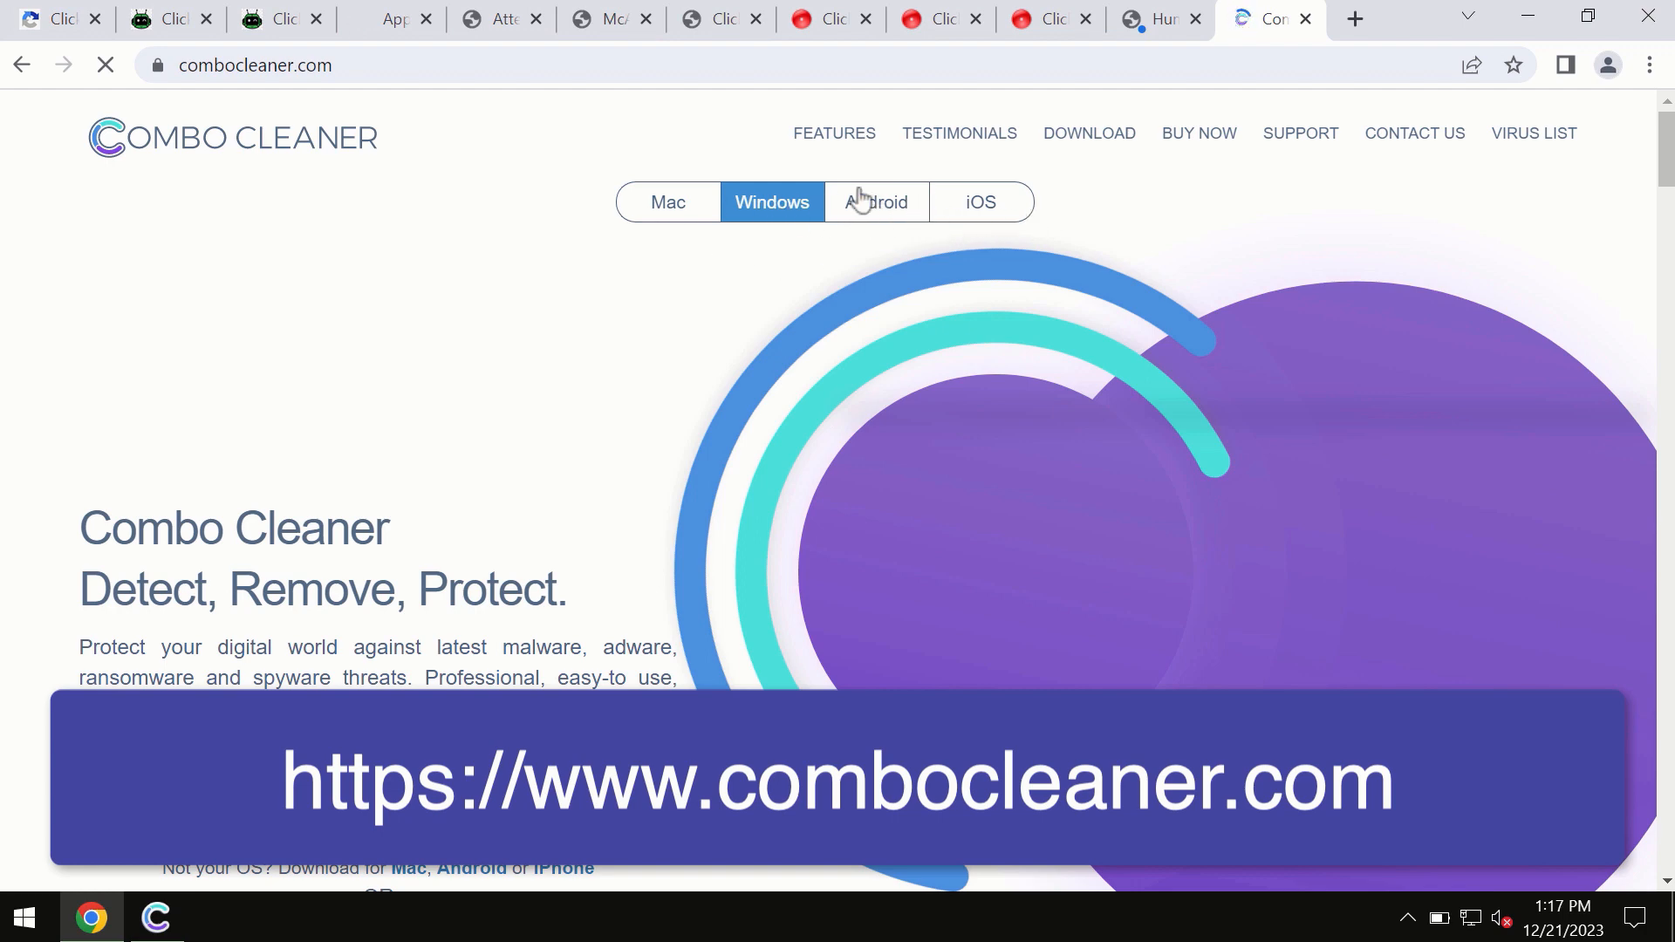
{"action": "left_click", "coordinate": [667, 202]}
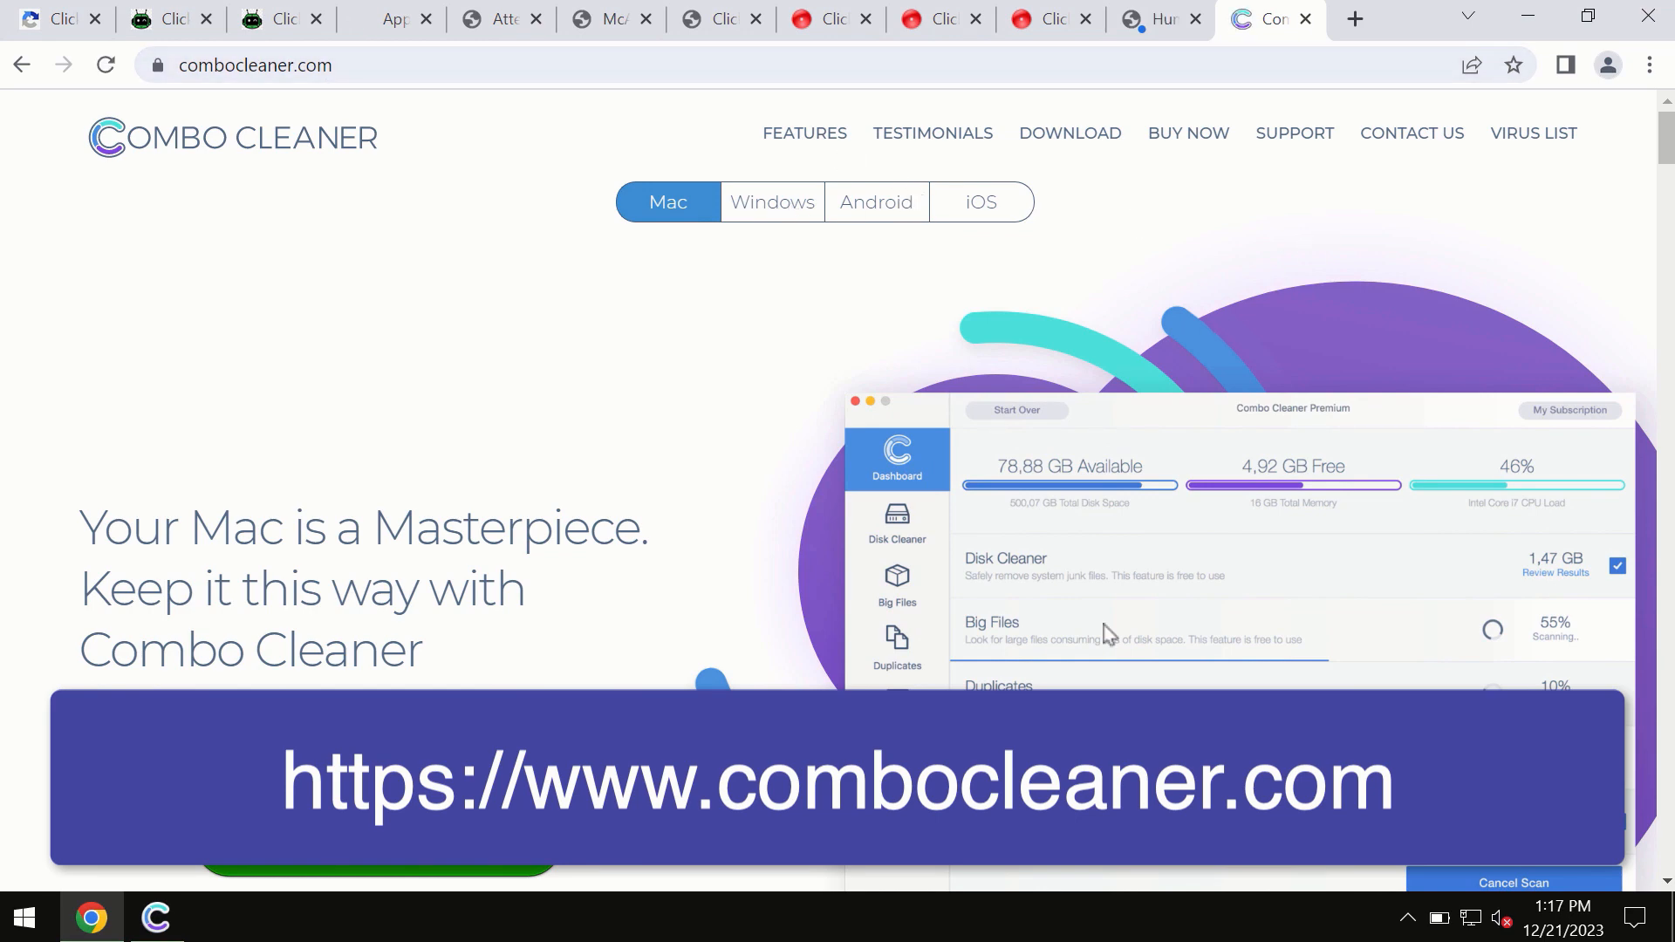
{"action": "left_click", "coordinate": [979, 201]}
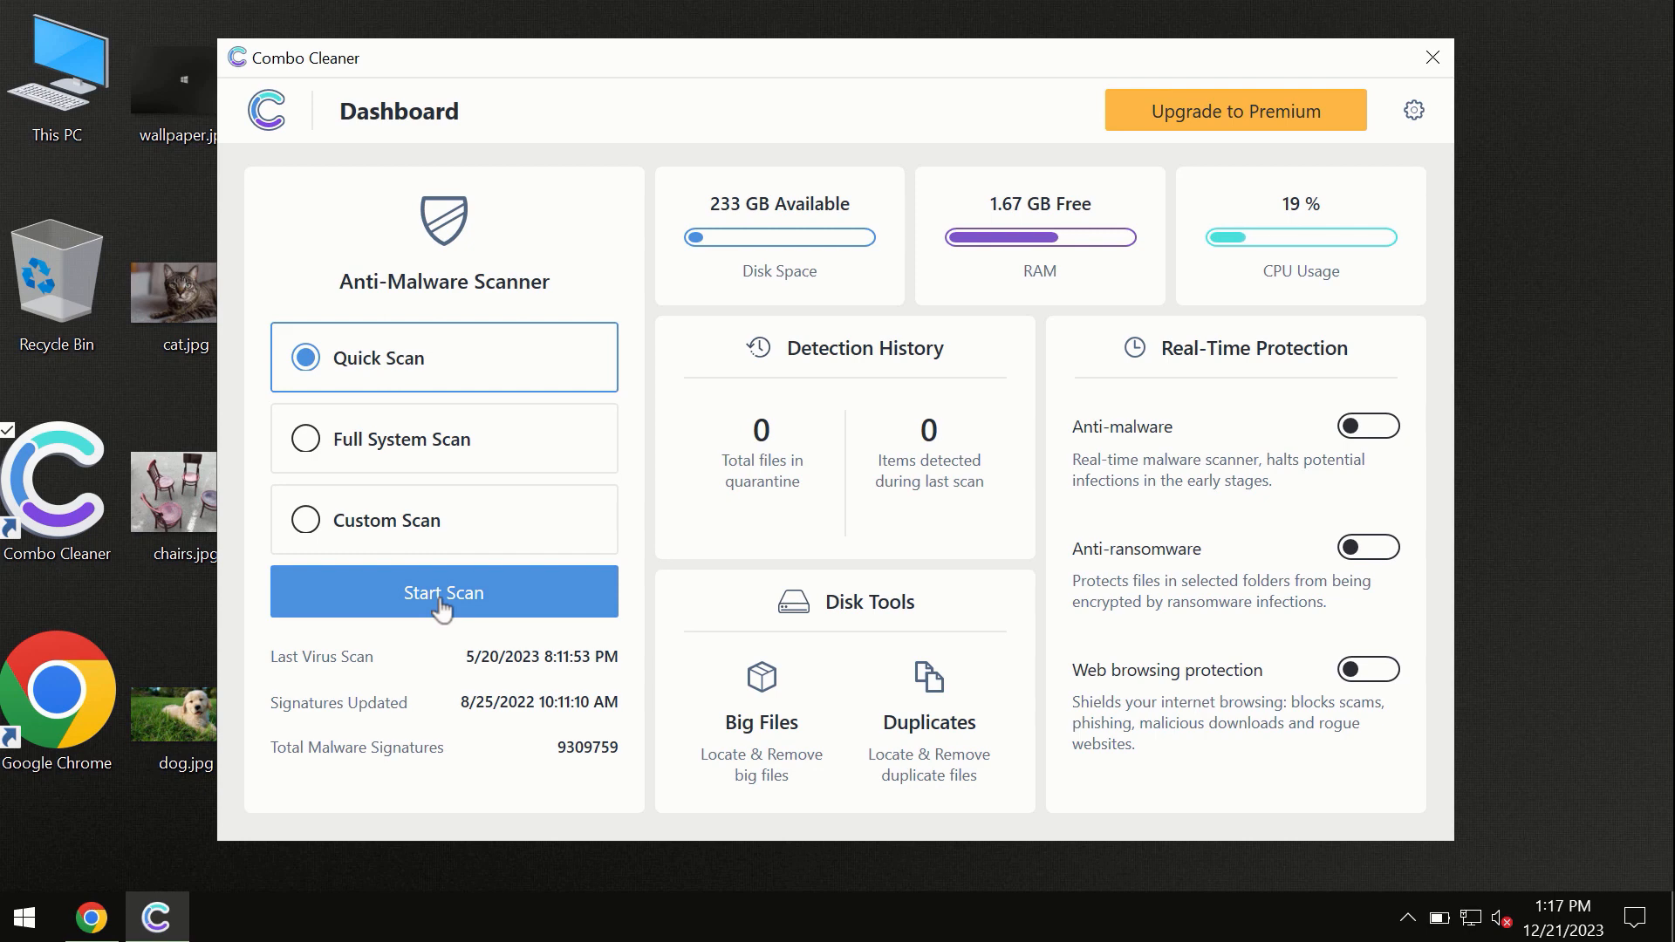
Start the Quick Scan from the Dashboard and wait for the six spam ad detections.
{"action": "left_click", "coordinate": [442, 591]}
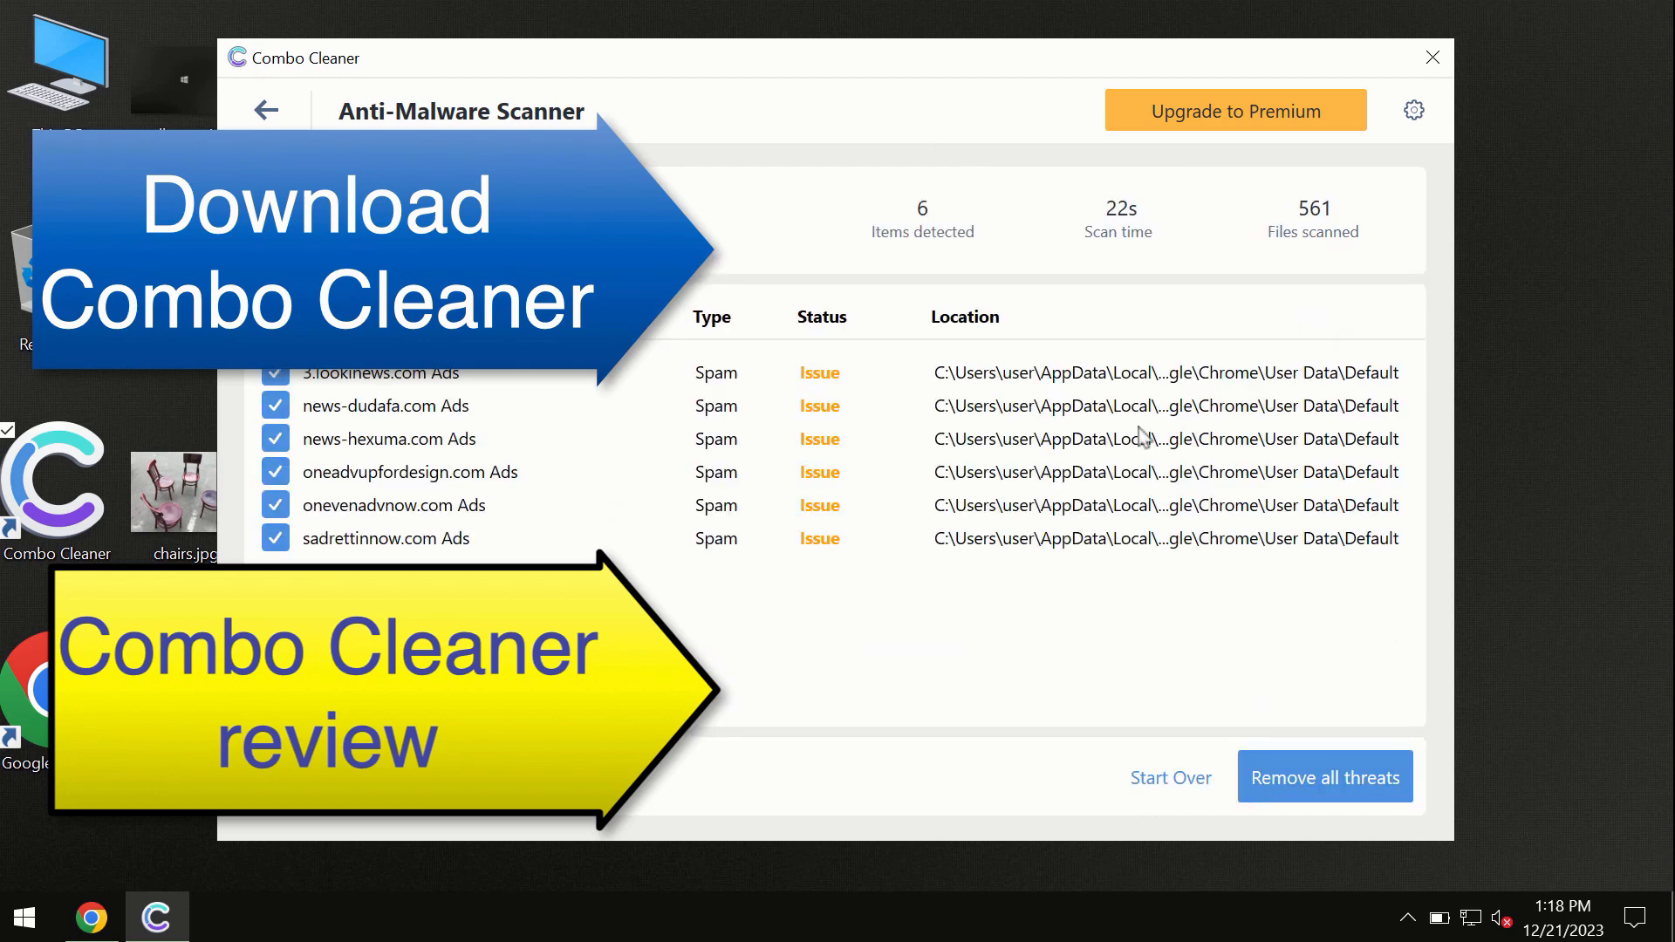
{"action": "mouse_move", "coordinate": [882, 77]}
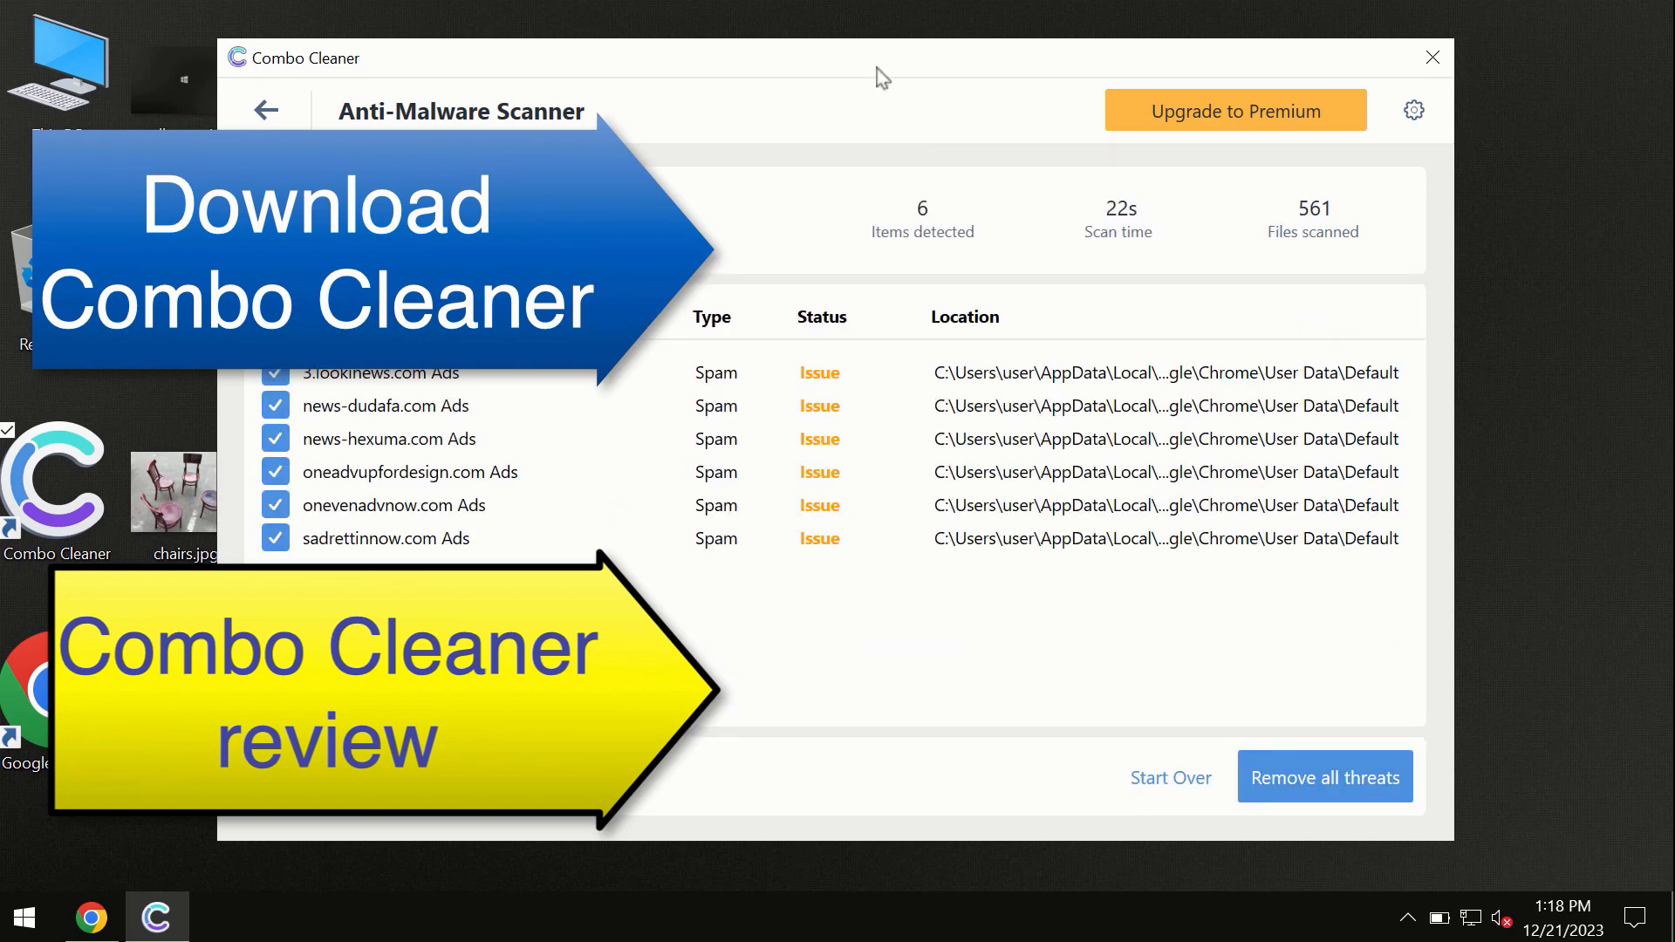
{"action": "mouse_move", "coordinate": [1066, 168]}
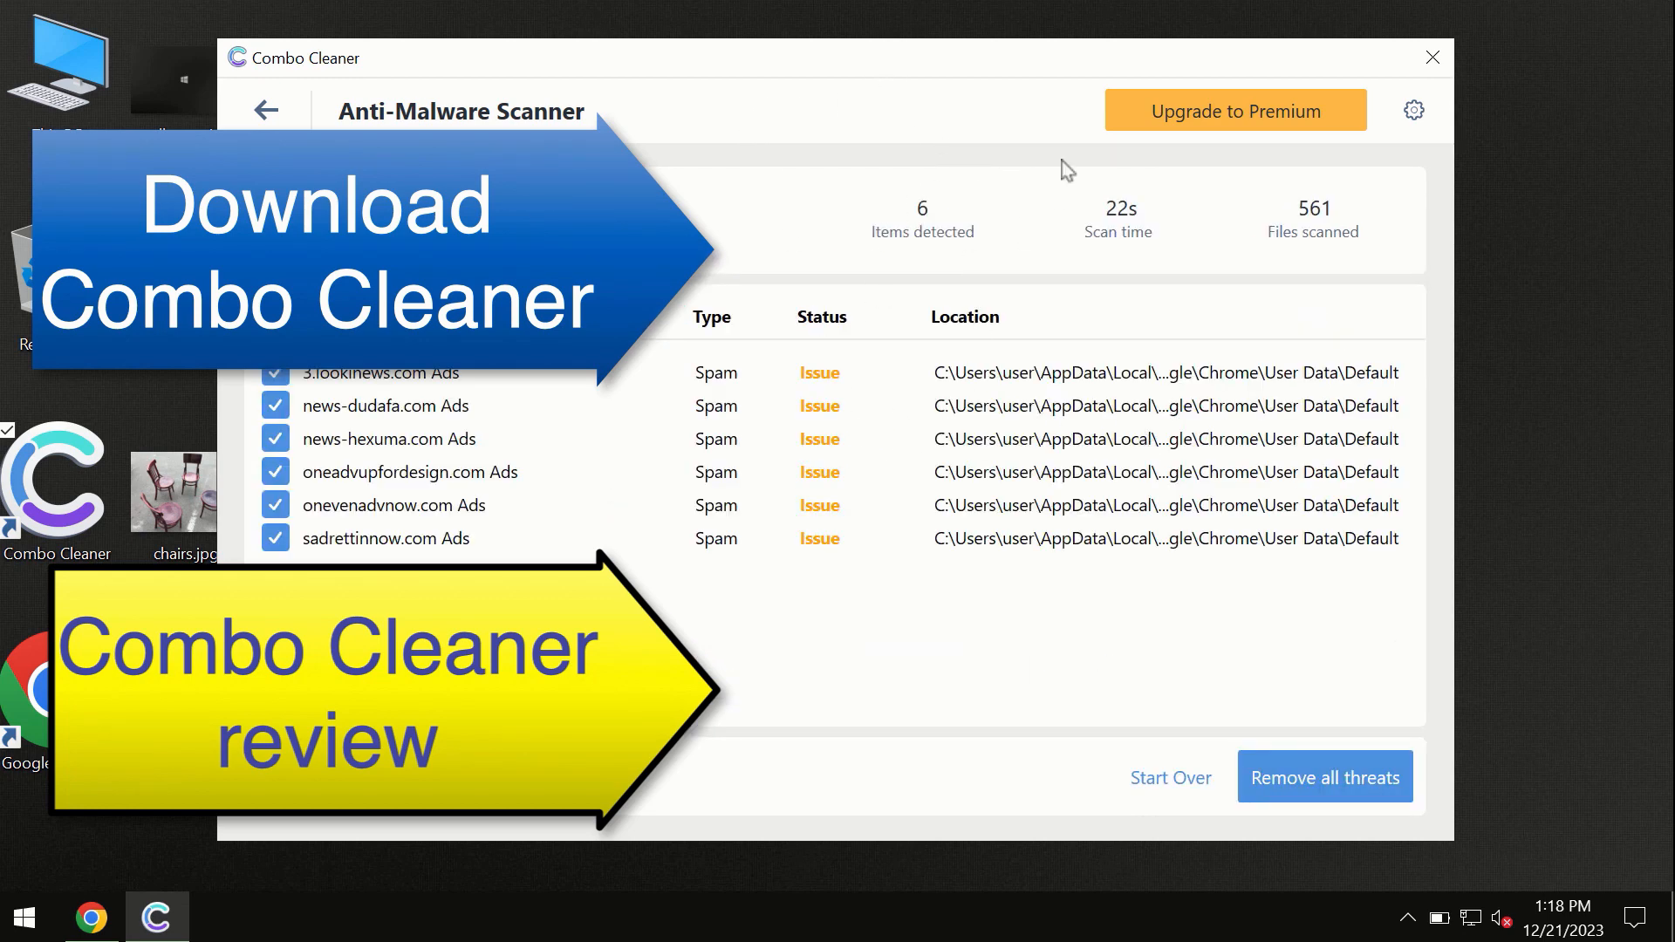
{"action": "mouse_move", "coordinate": [1200, 125]}
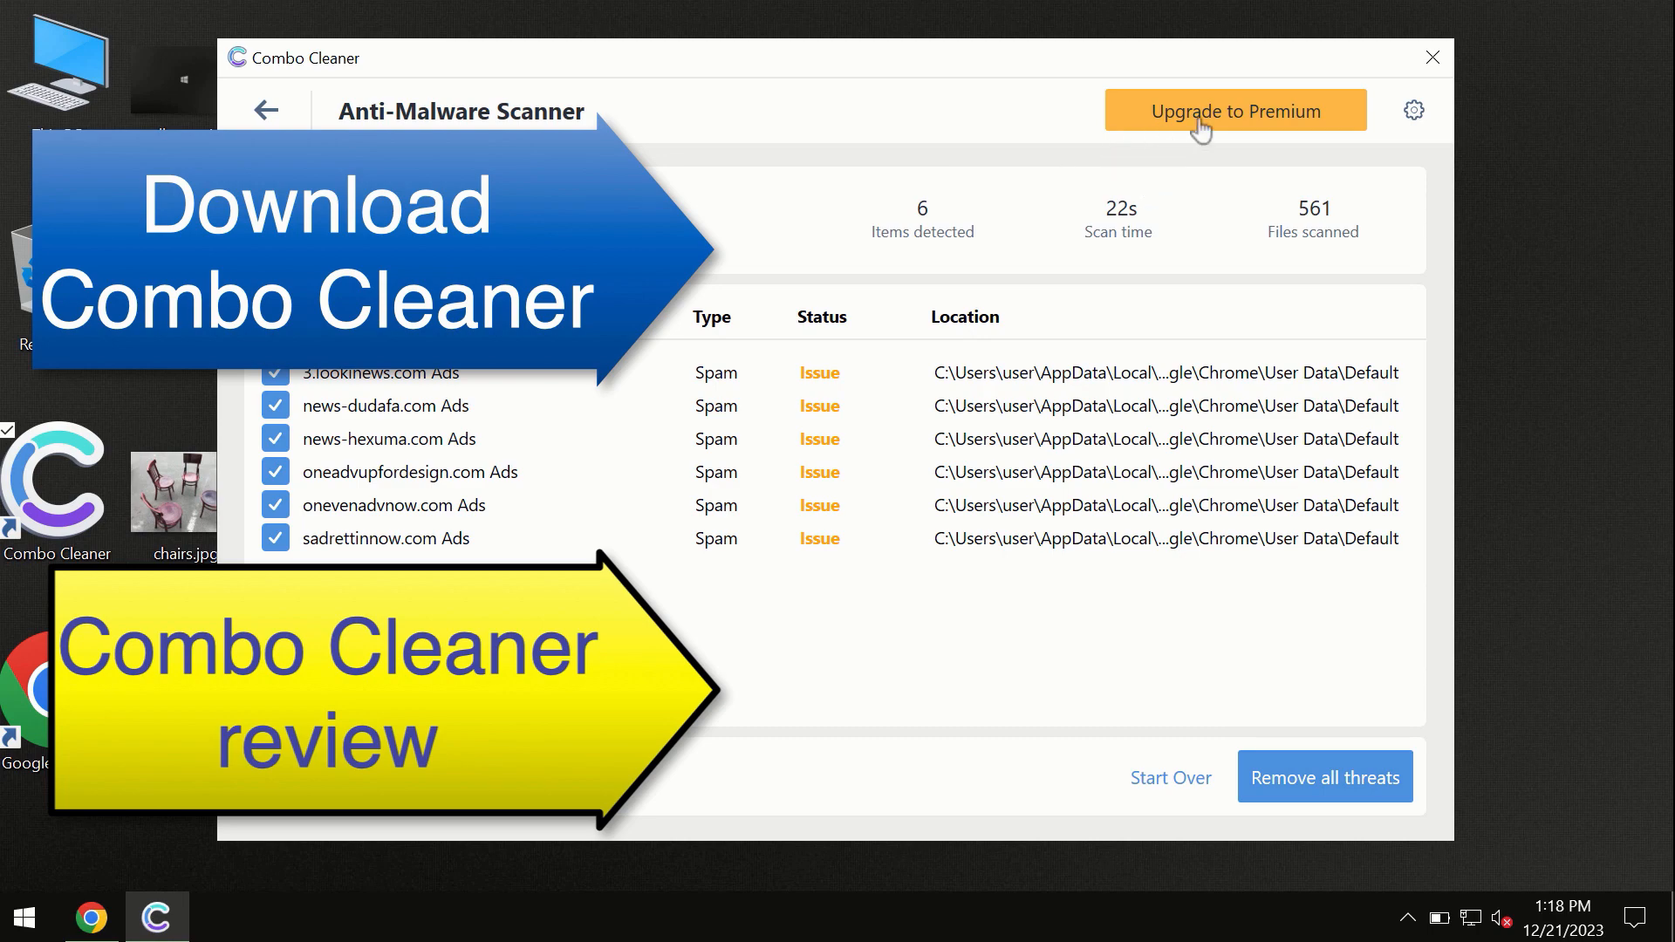
Use Upgrade to Premium on the scan results to show the paid features offer.
{"action": "left_click", "coordinate": [1234, 110]}
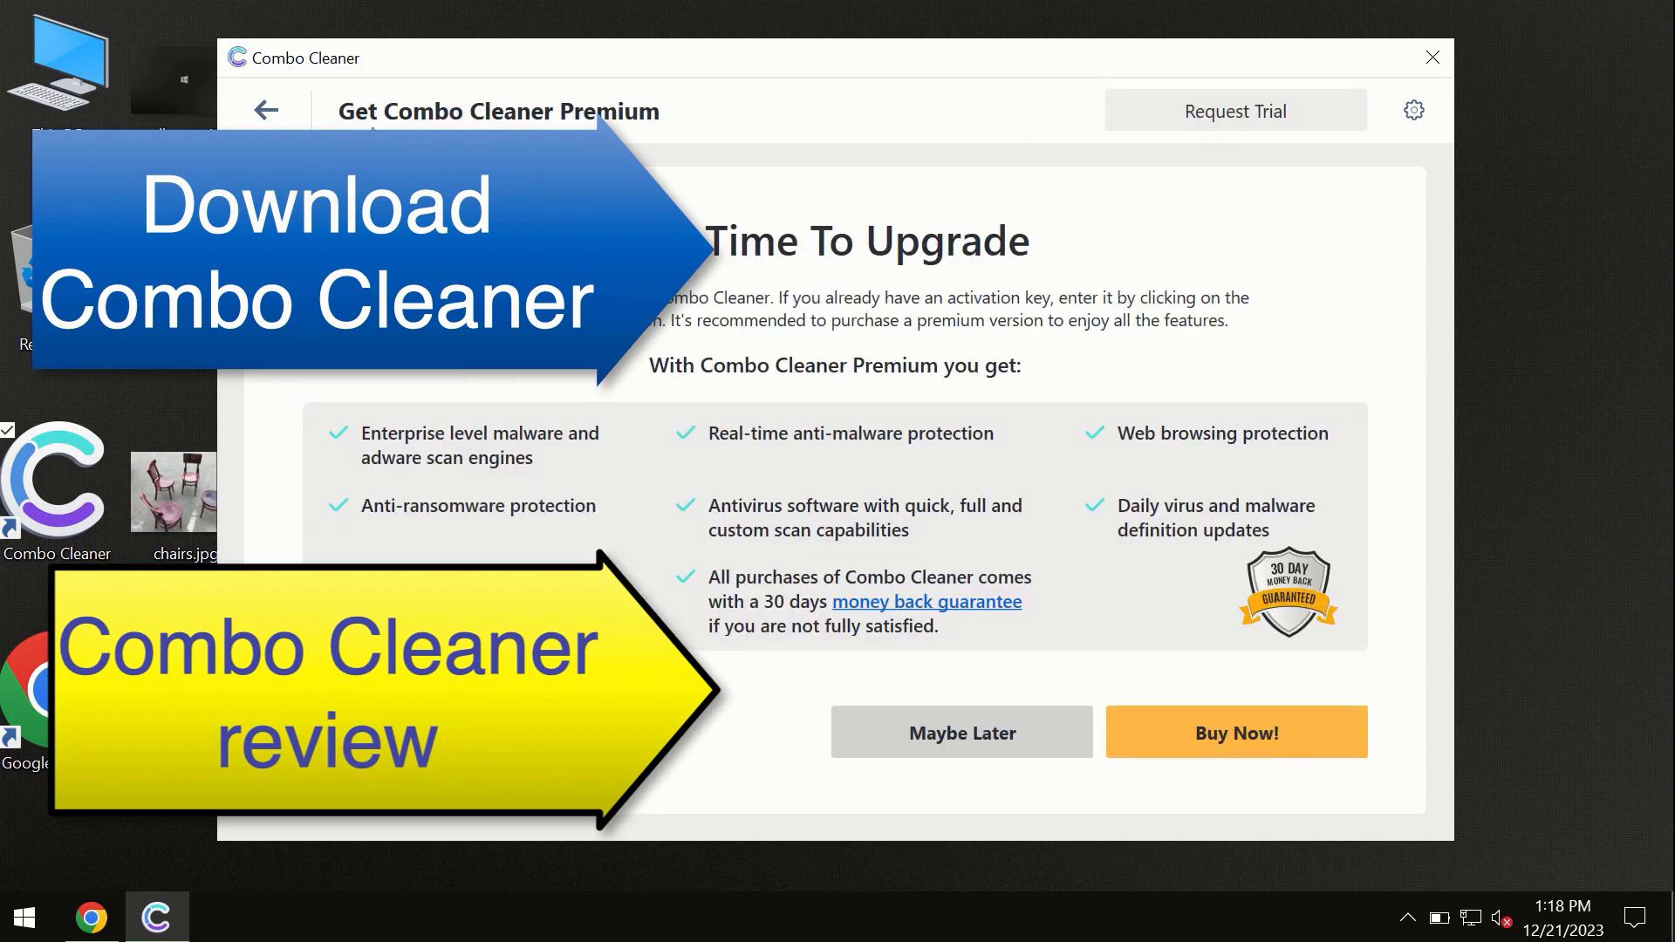